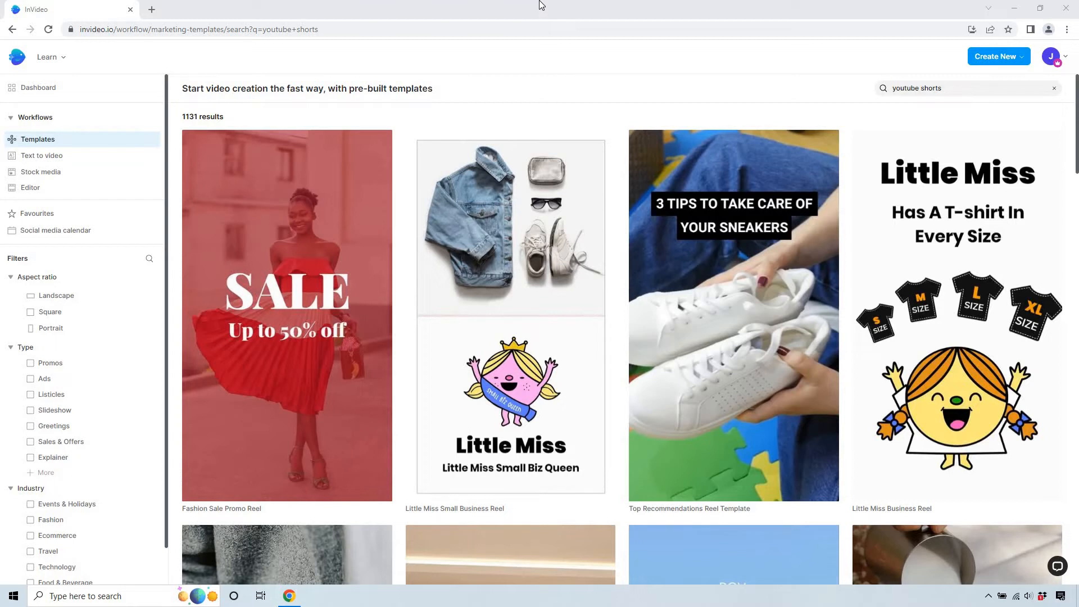
pyautogui.moveTo(562, 150)
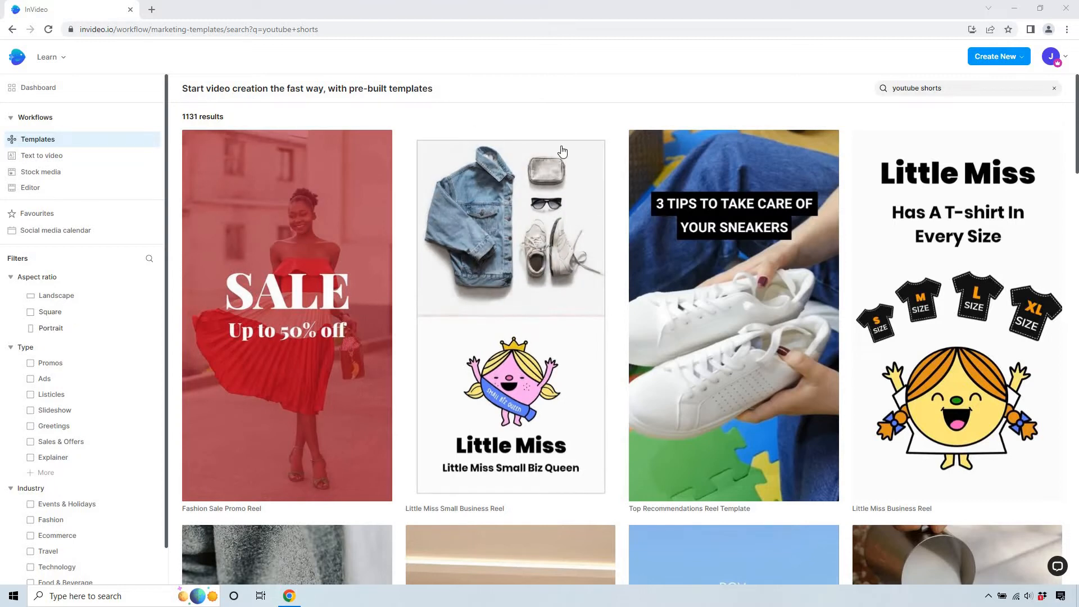
# - Find the Top Recommendations Reel Template and use it as a Portrait (9:16) project
pyautogui.scroll(-3)
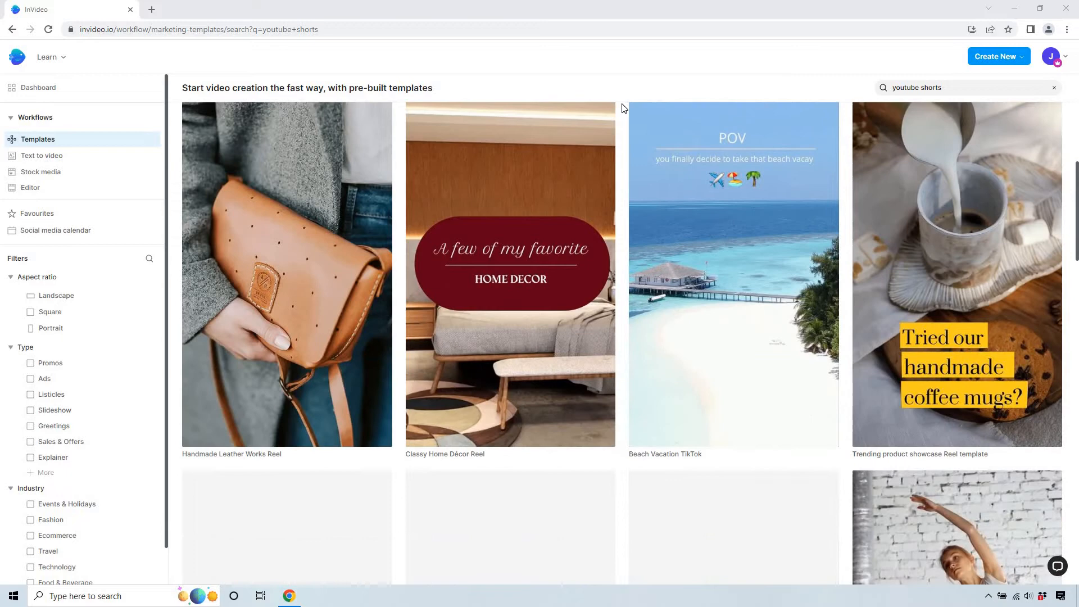
pyautogui.scroll(-3)
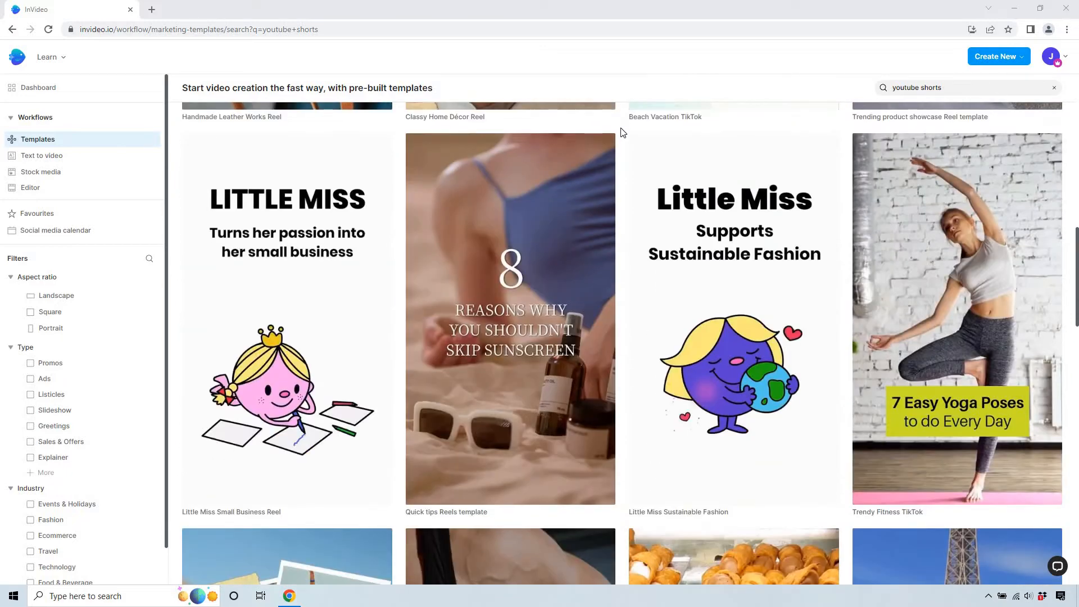
pyautogui.scroll(-3)
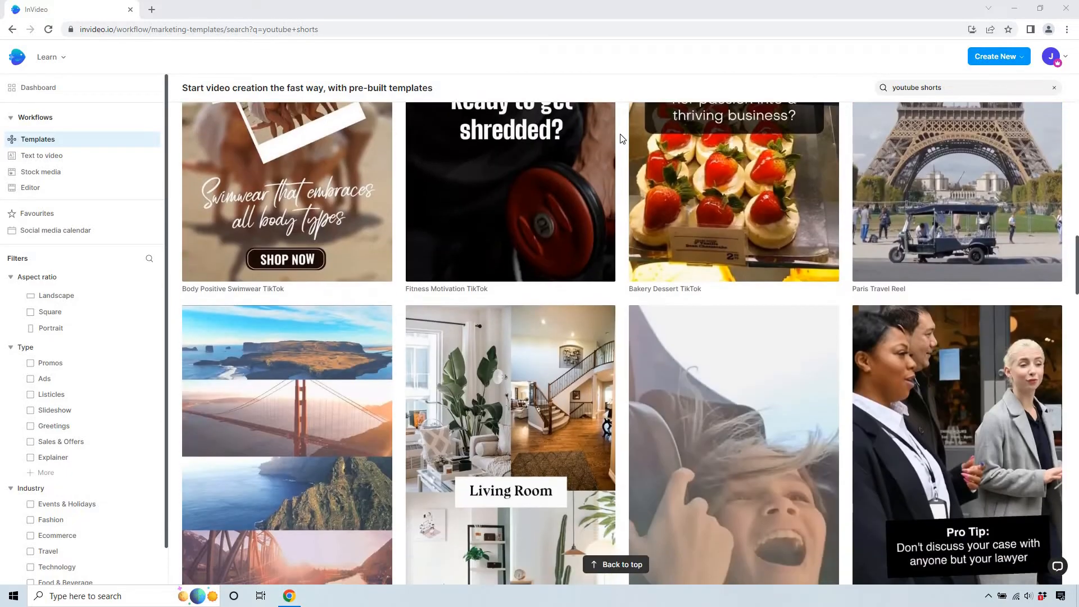
pyautogui.scroll(-3)
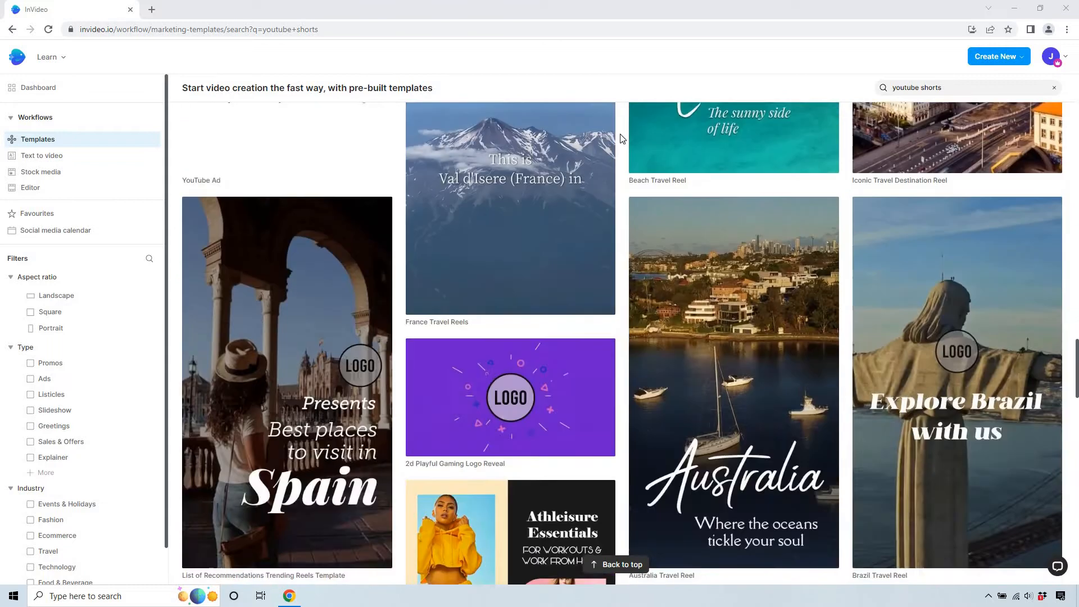
pyautogui.scroll(-3)
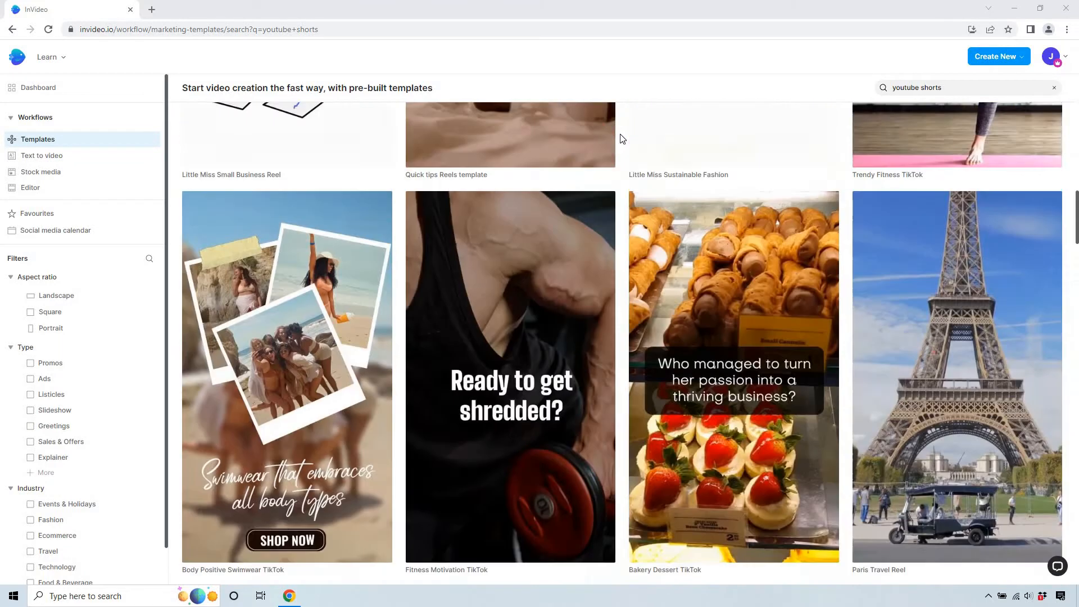
pyautogui.scroll(3)
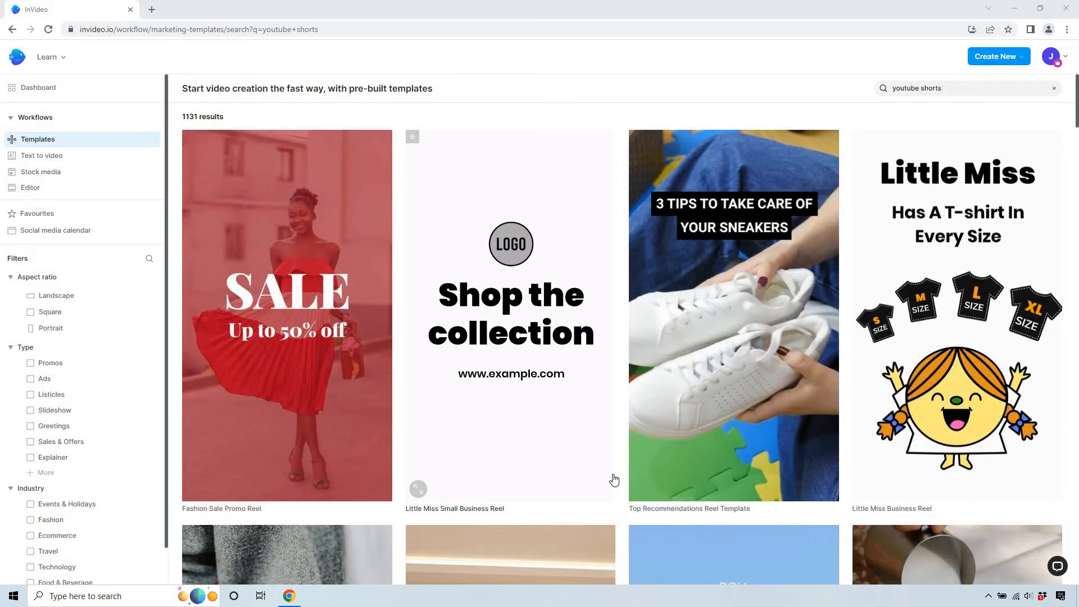
pyautogui.moveTo(510, 313)
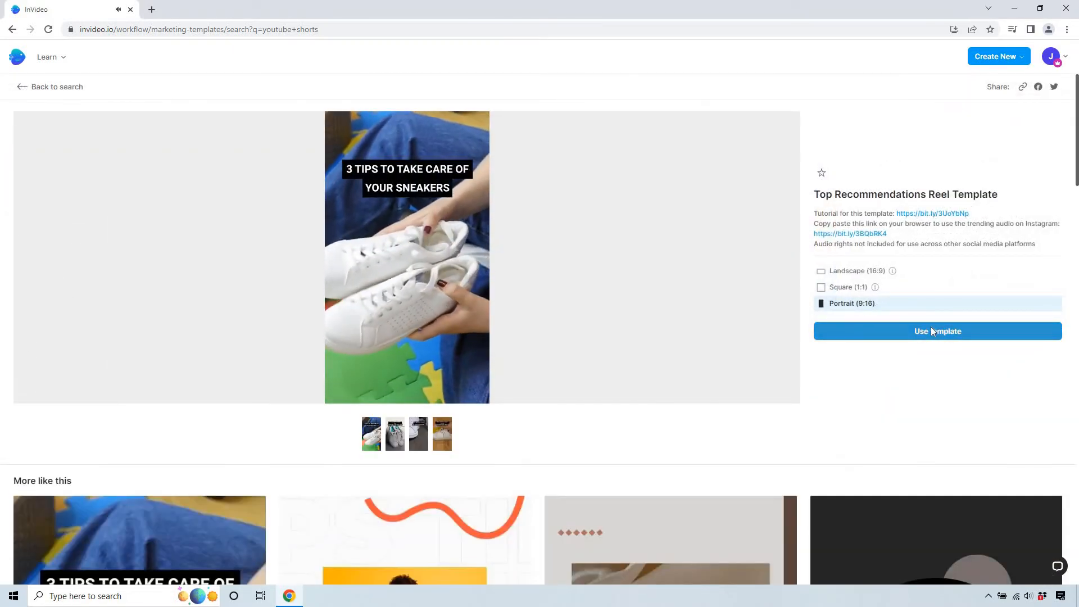
pyautogui.click(938, 331)
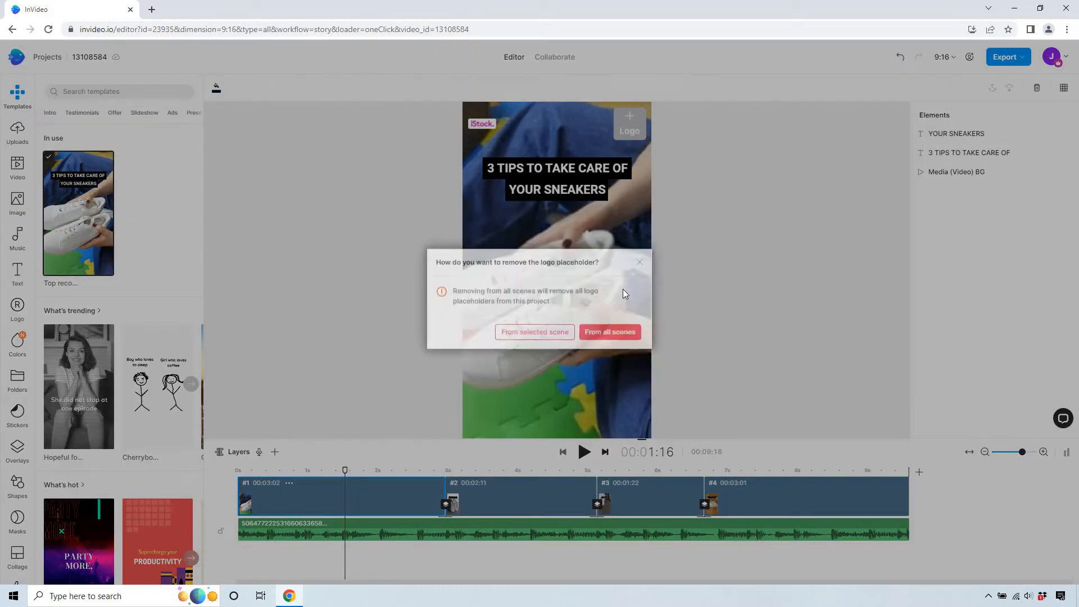
# - Delete the logo placeholder from all scenes and retitle scene 1 '3 TIPS TO GROW YOUR BUSINESS'
pyautogui.click(534, 331)
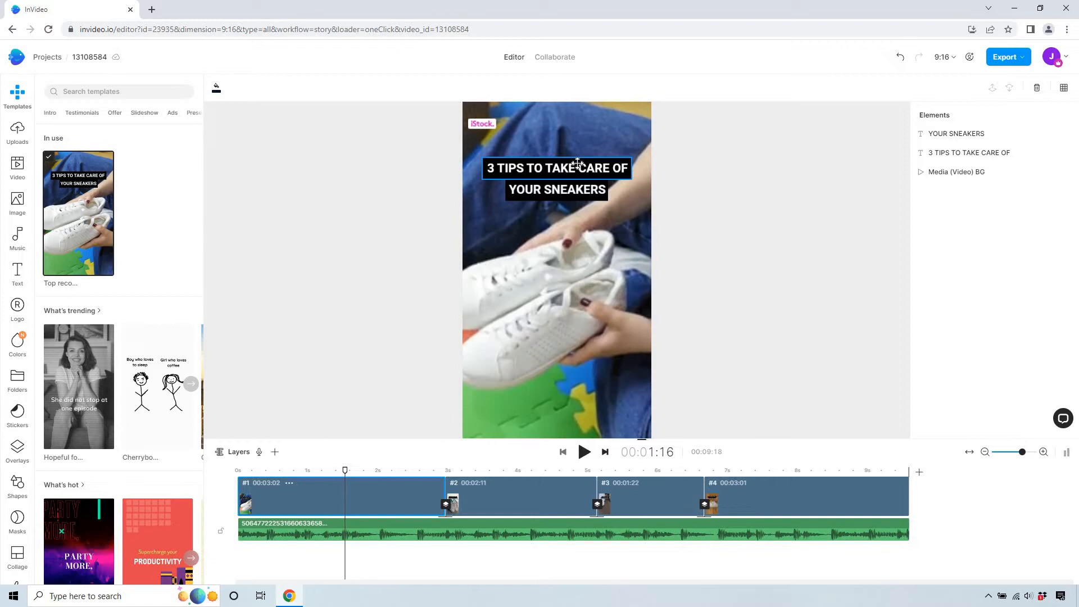
pyautogui.click(556, 168)
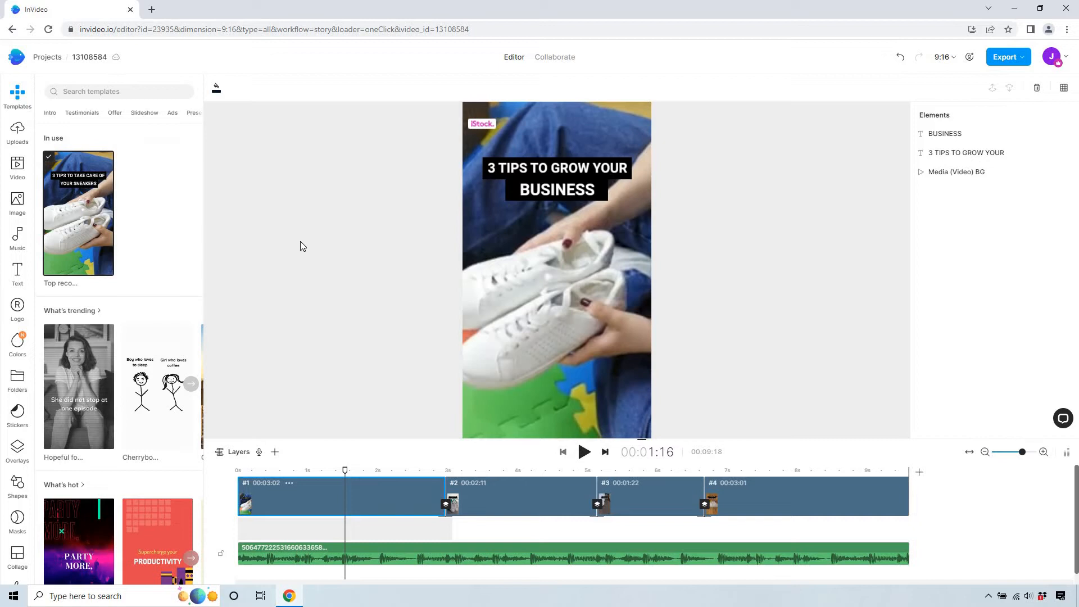
pyautogui.moveTo(33, 166)
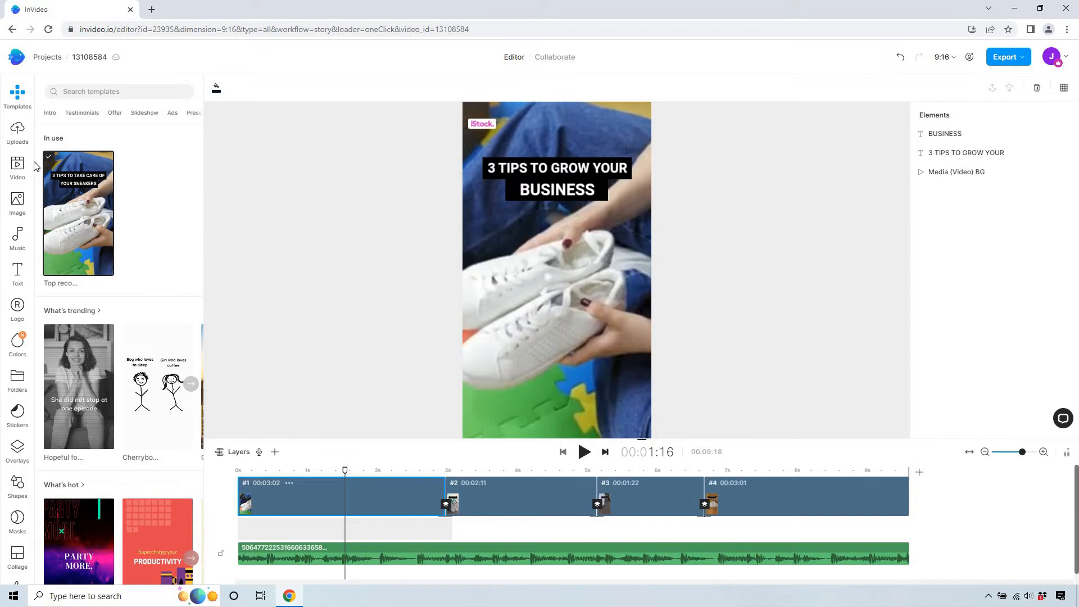
# - Search the stock video library for 'business' and browse the clips for scene 1
pyautogui.click(18, 166)
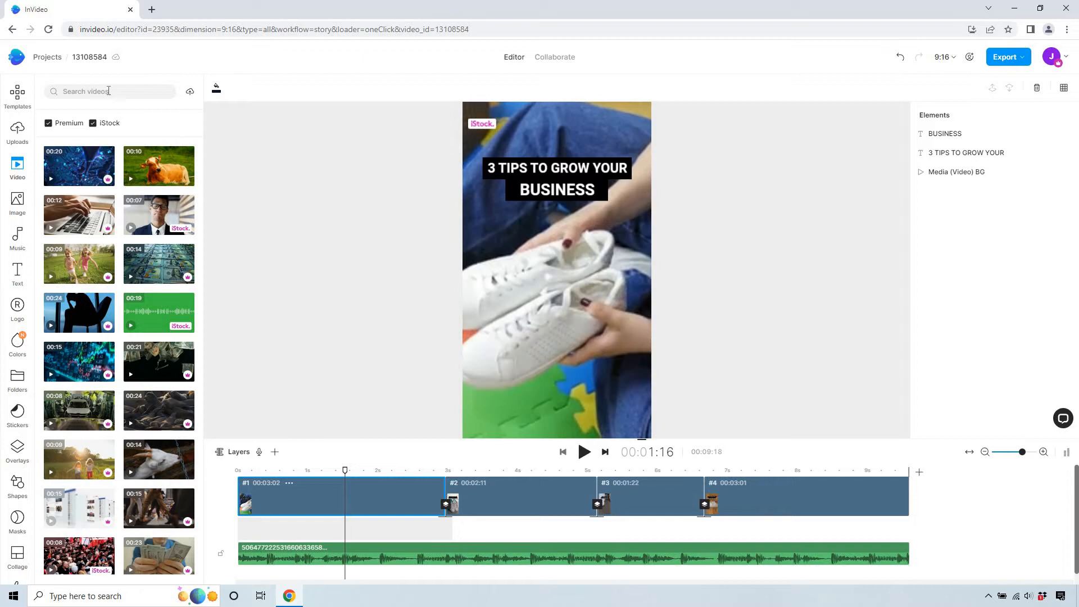
pyautogui.write('bu')
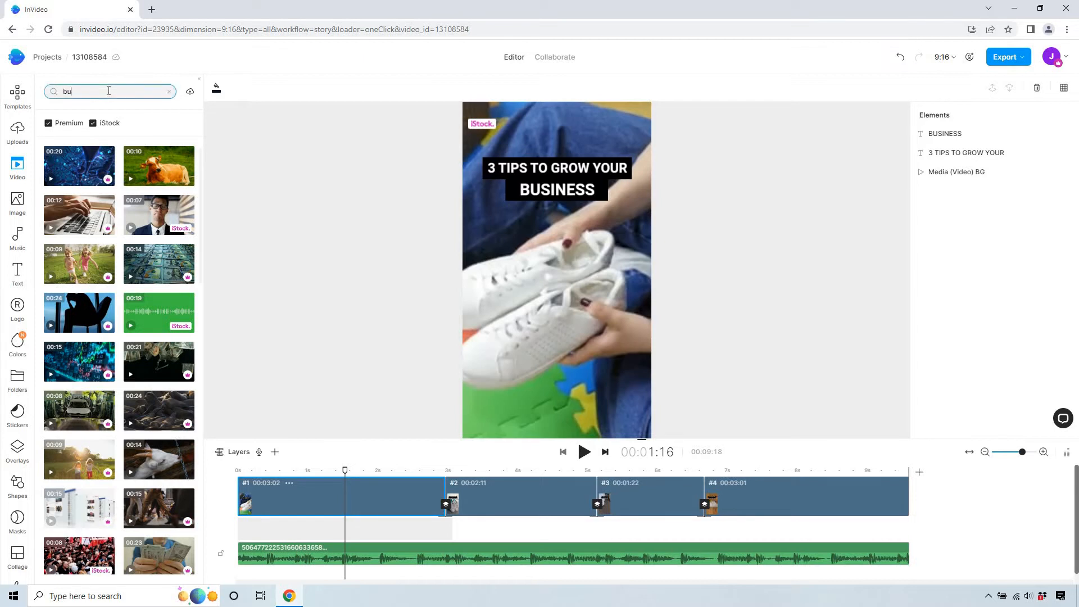
pyautogui.write('business')
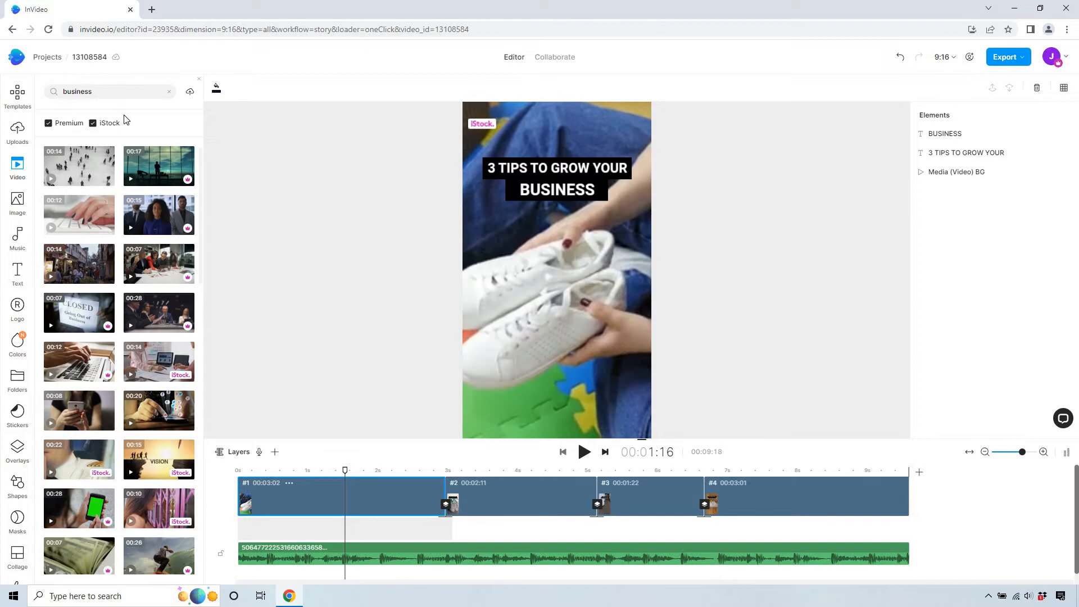
pyautogui.moveTo(138, 263)
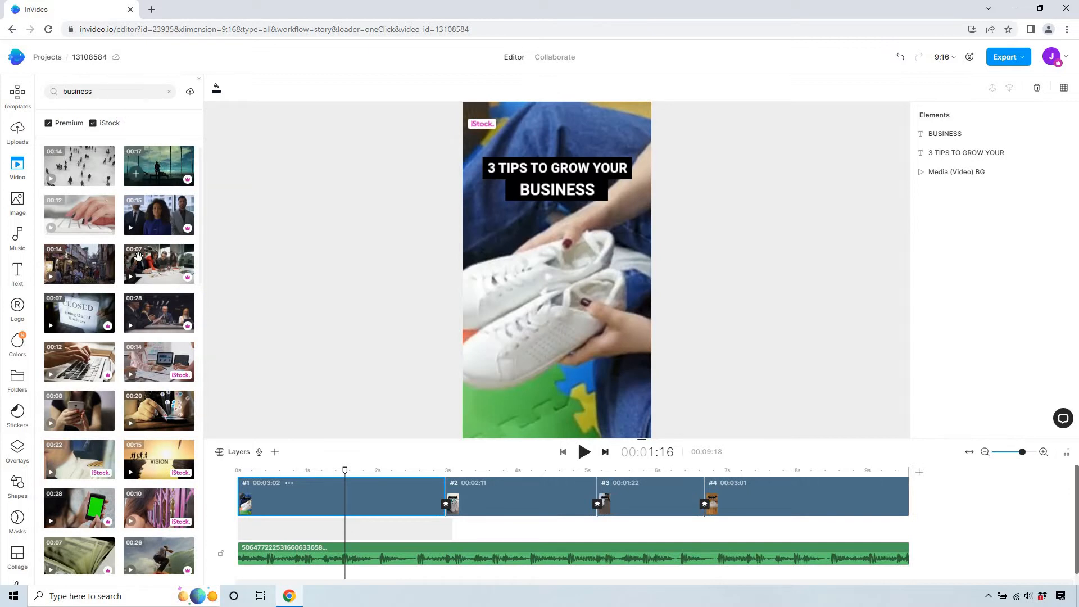
pyautogui.scroll(-3)
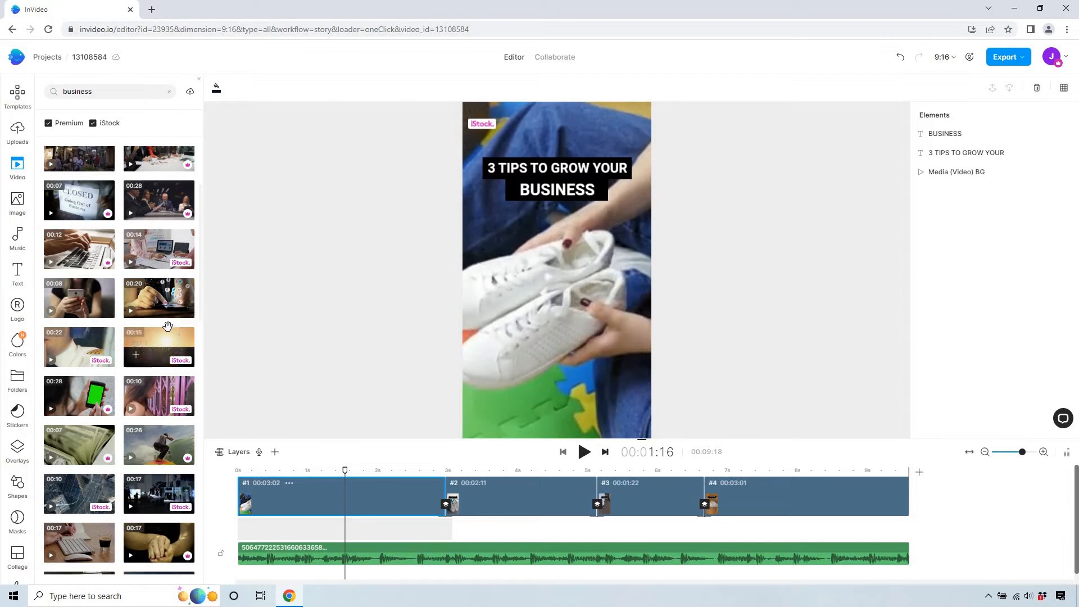
pyautogui.scroll(-3)
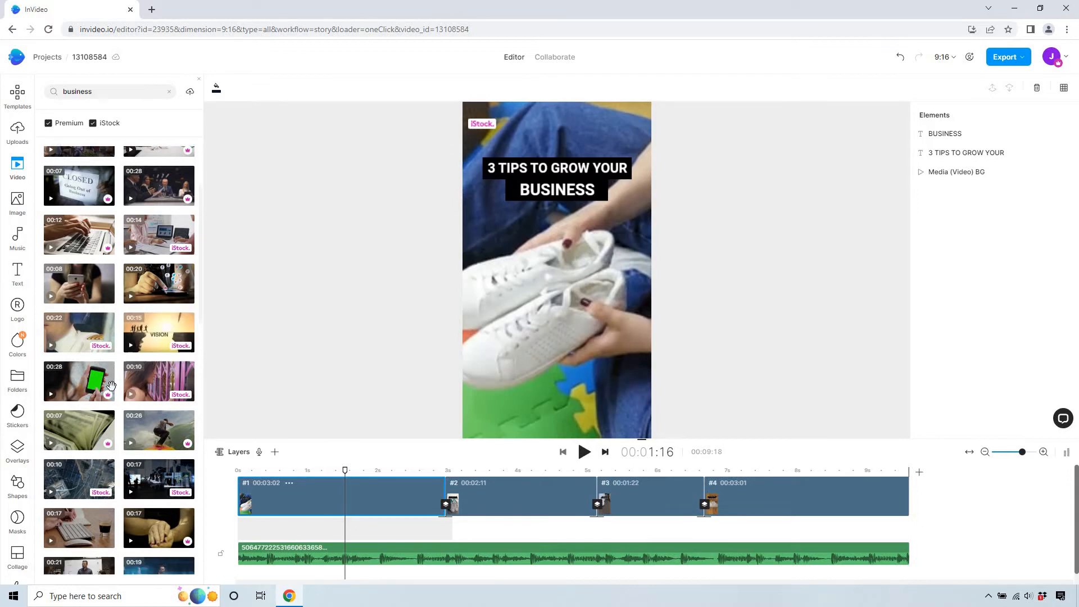
pyautogui.scroll(-3)
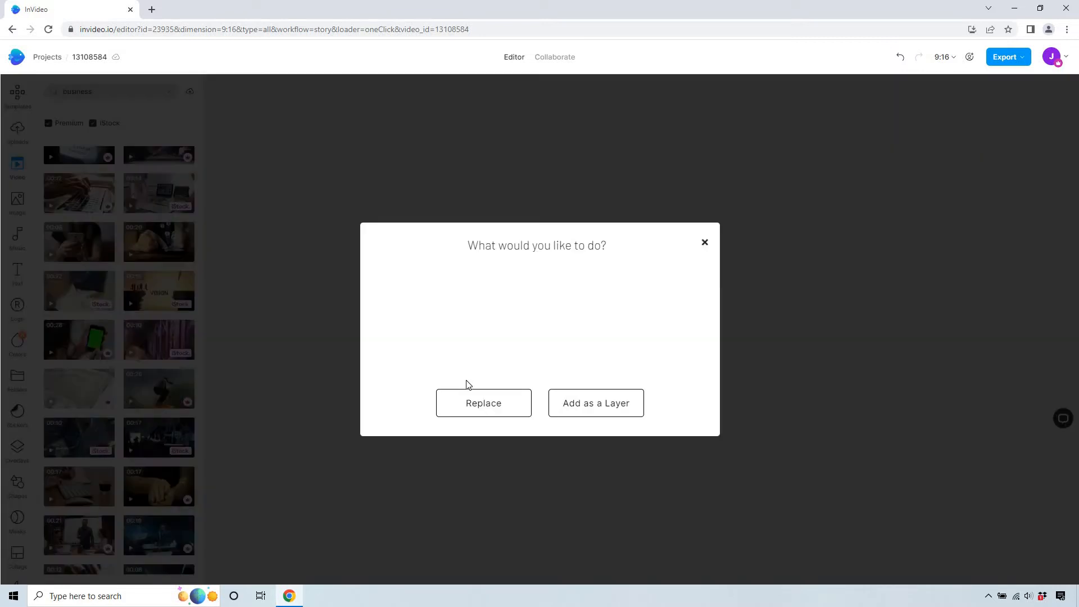
# - Replace scene 1's background with the money-counting clip, trimmed to about 3 seconds
pyautogui.click(484, 402)
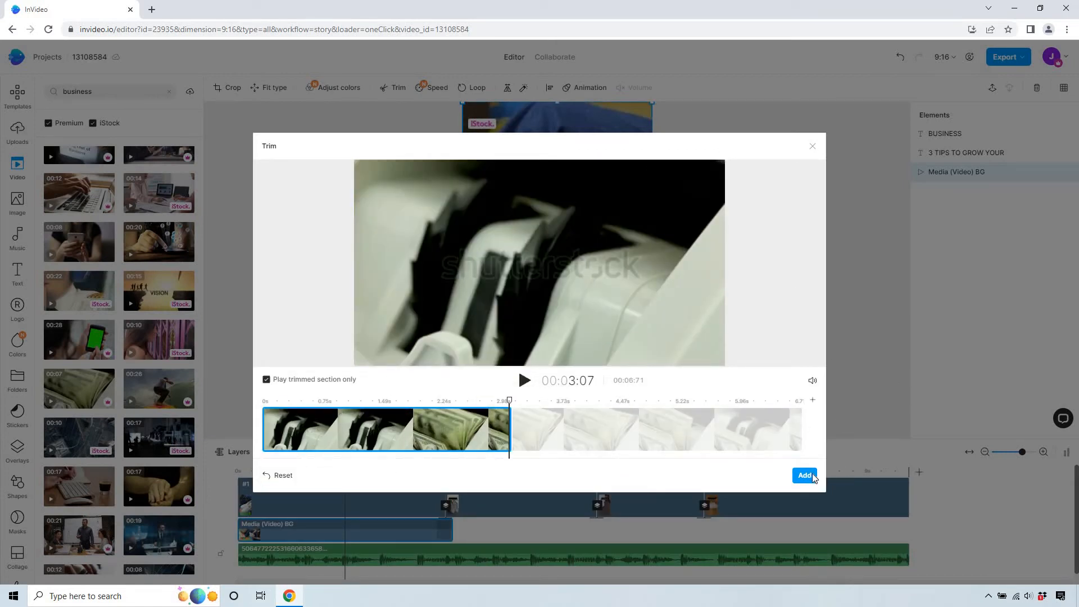
pyautogui.click(803, 475)
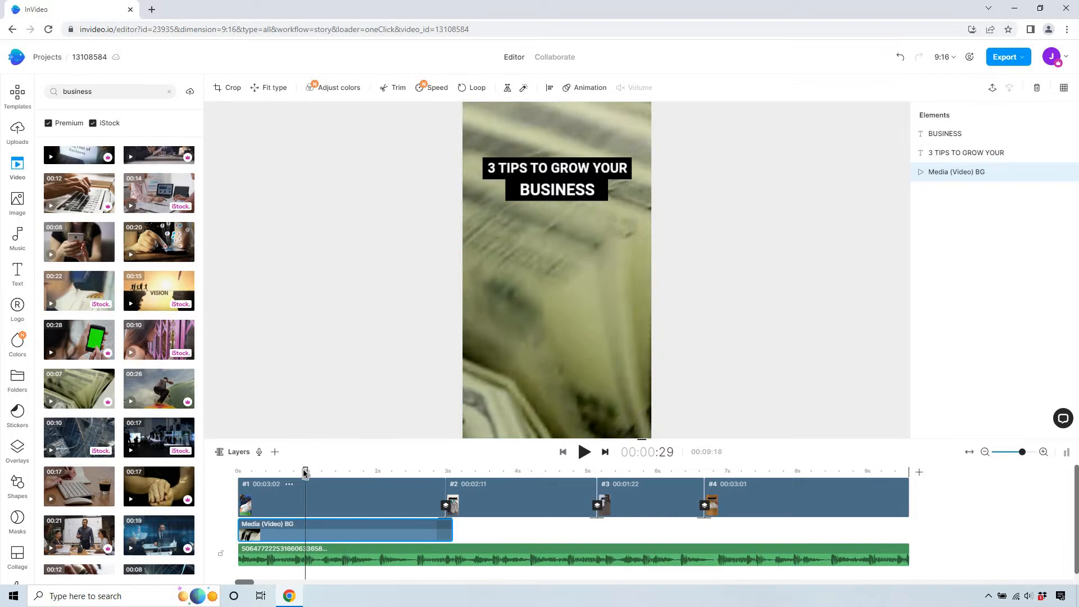
pyautogui.click(427, 556)
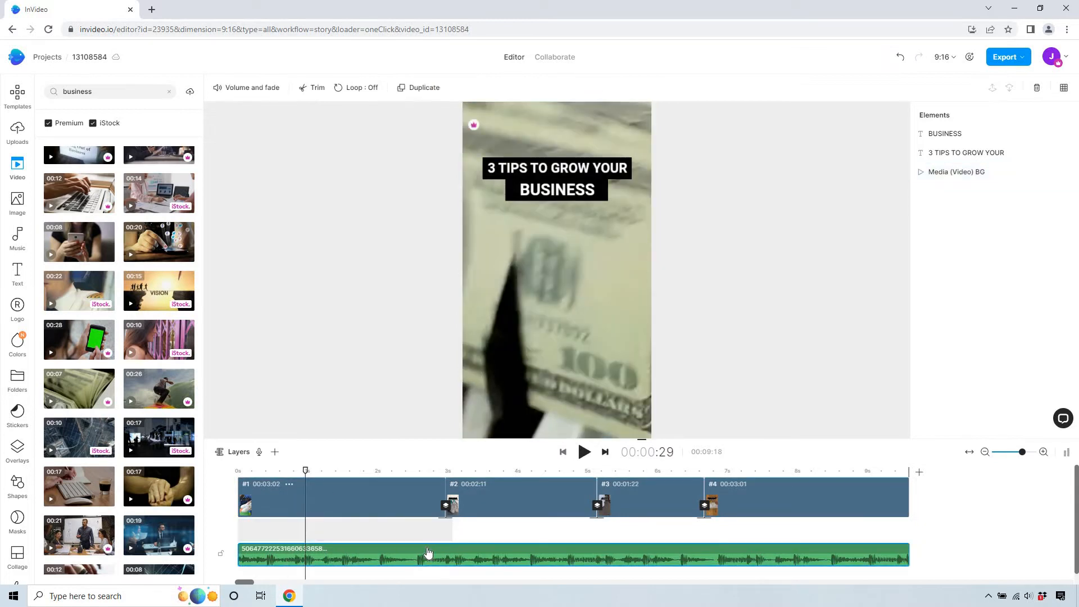
pyautogui.moveTo(1040, 107)
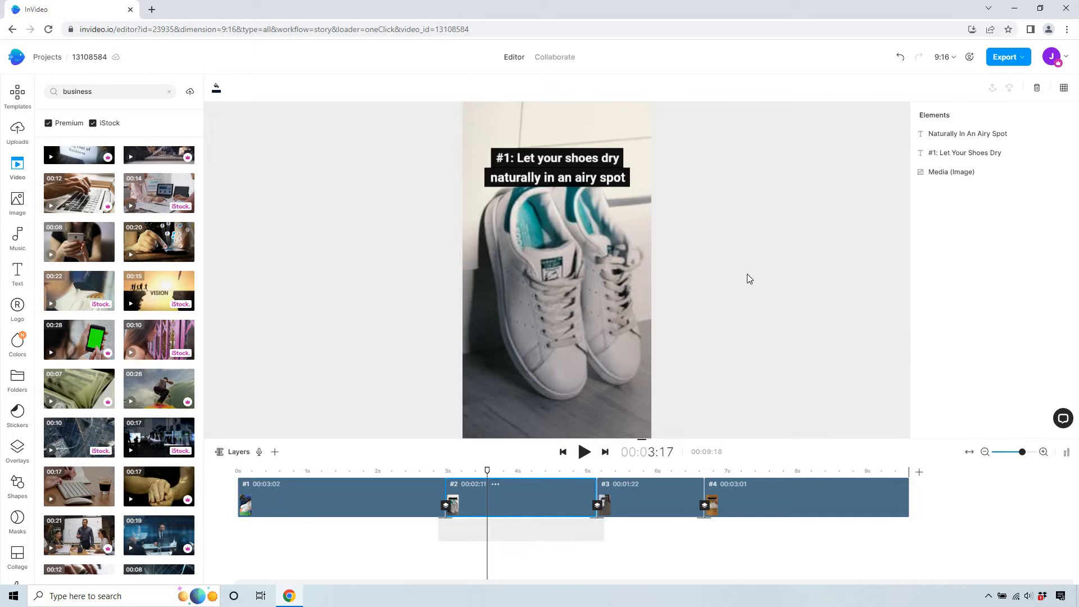
pyautogui.moveTo(569, 163)
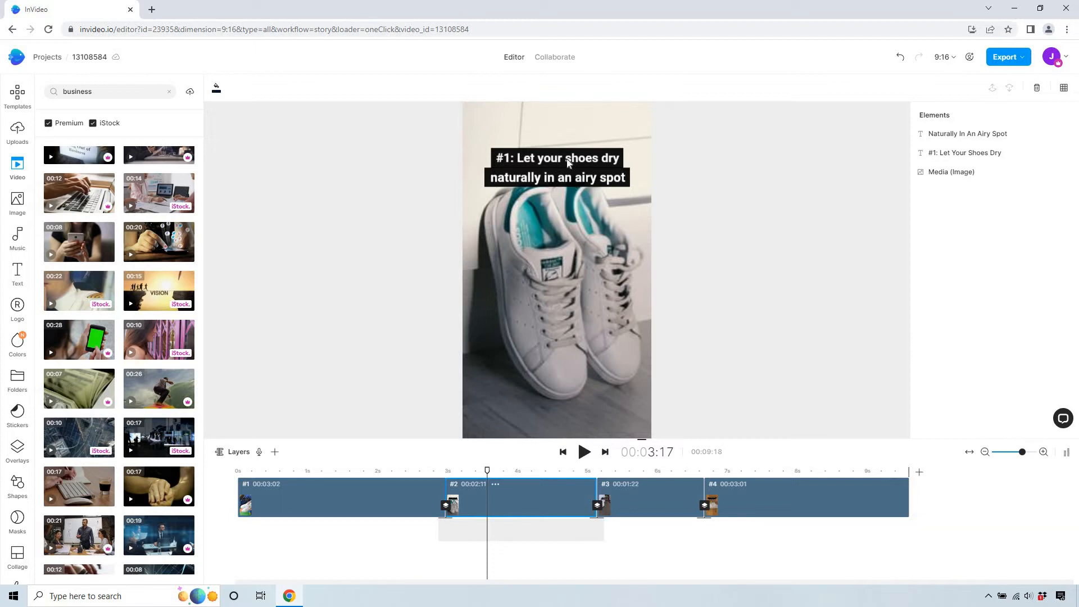
# - Edit the scene 2 caption to read '#1: Focus on one / source for traffic'
pyautogui.click(556, 167)
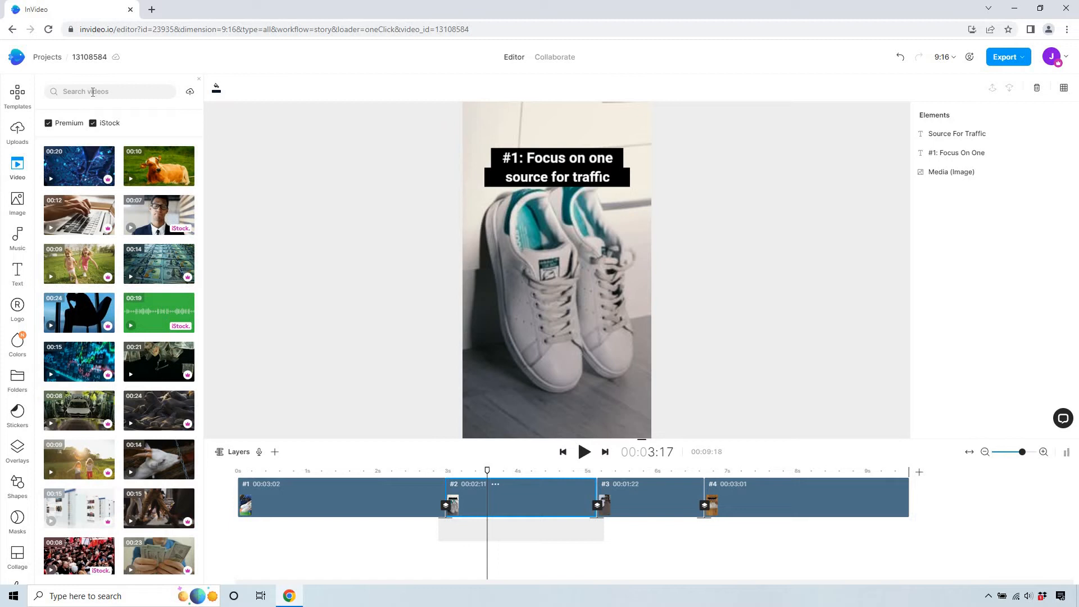
# - Search the stock video library for 'facebook'
pyautogui.click(110, 92)
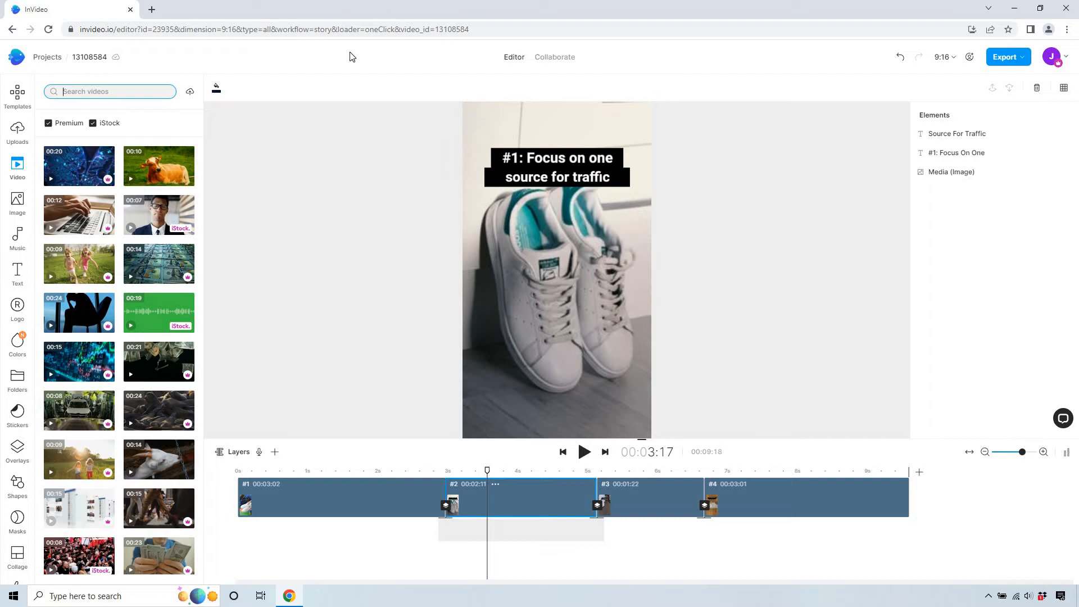
pyautogui.write('fac')
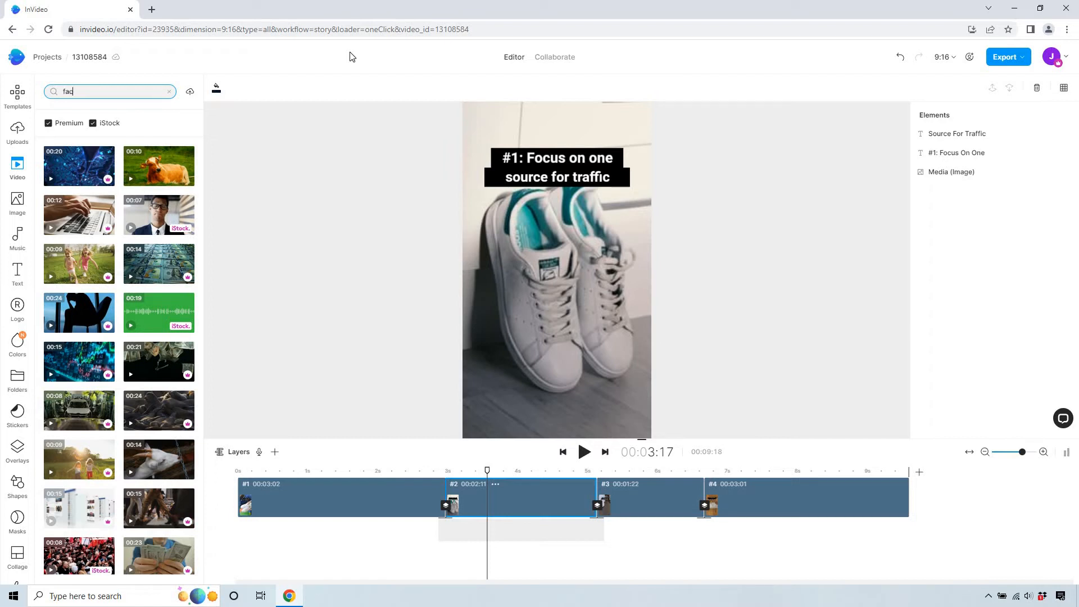
pyautogui.write('ebook')
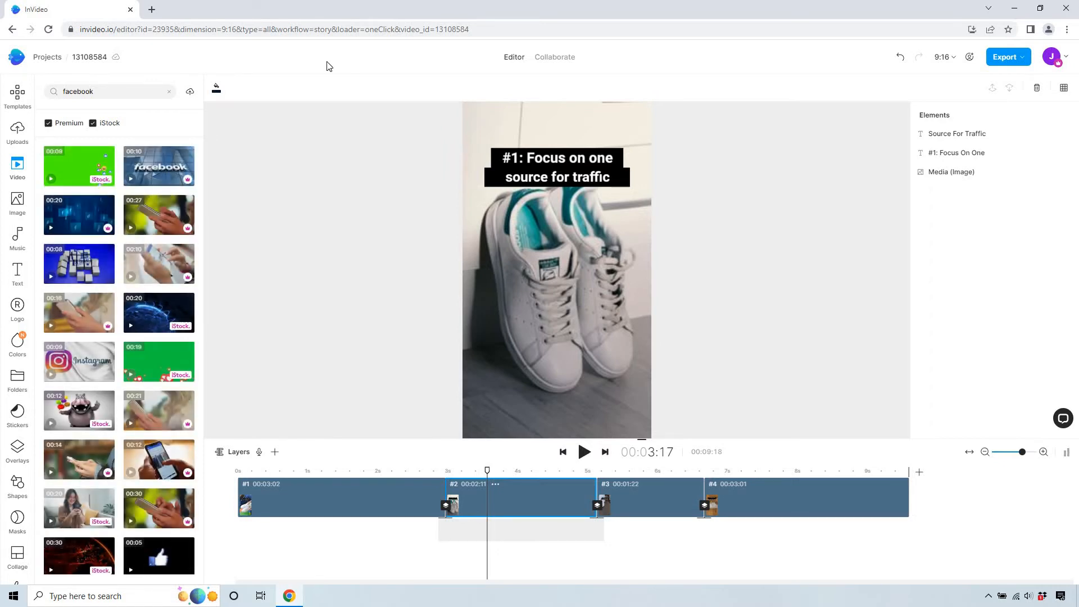
pyautogui.moveTo(79, 313)
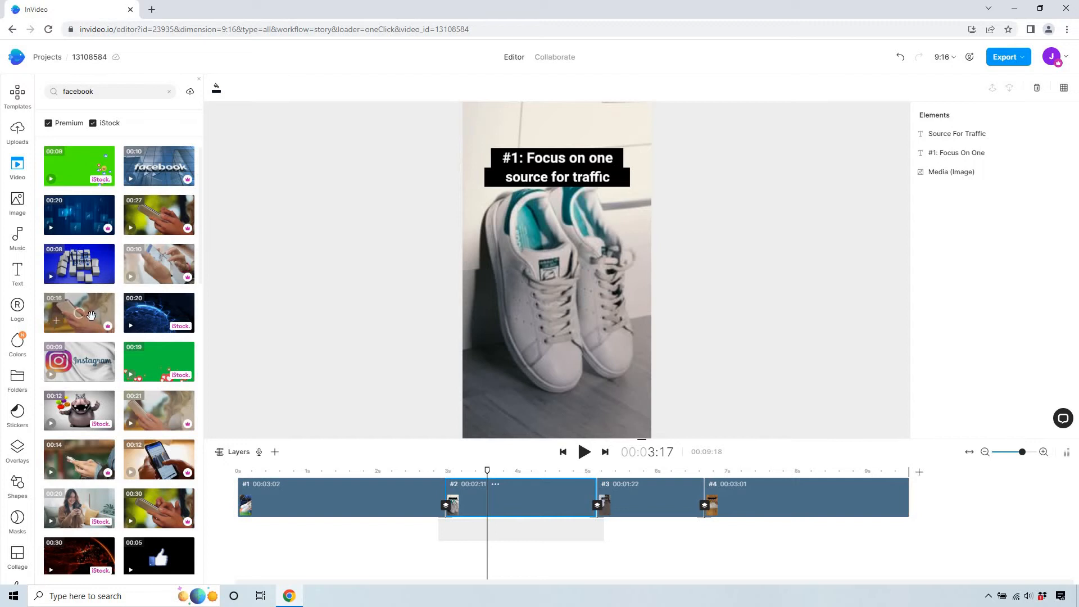
pyautogui.moveTo(345, 279)
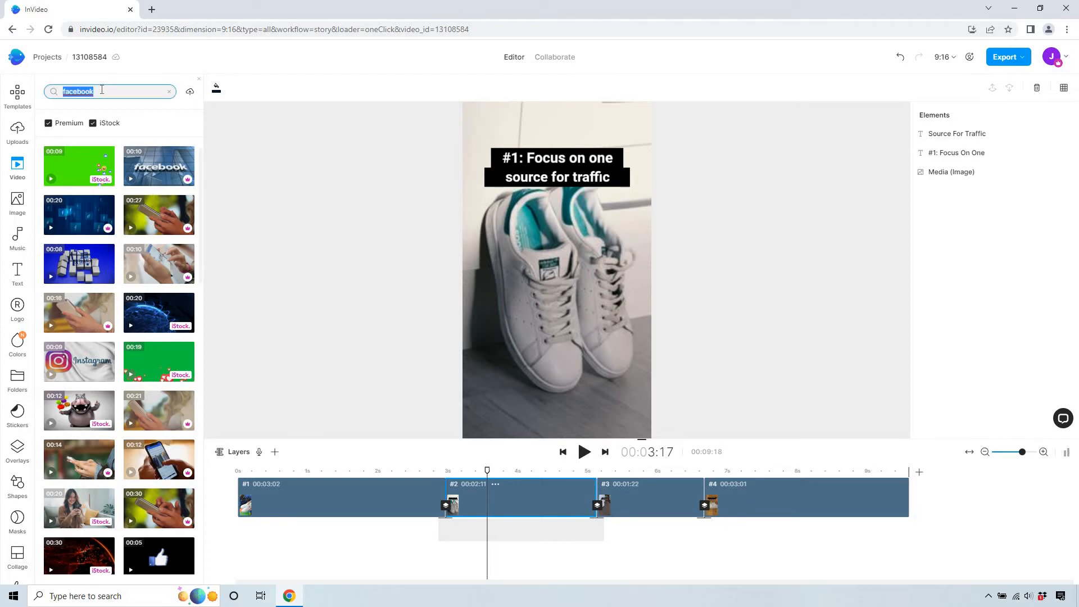
# - Replace scene 2's shoe photo with the night traffic interchange clip from a 'traffic' search
pyautogui.write('traffic')
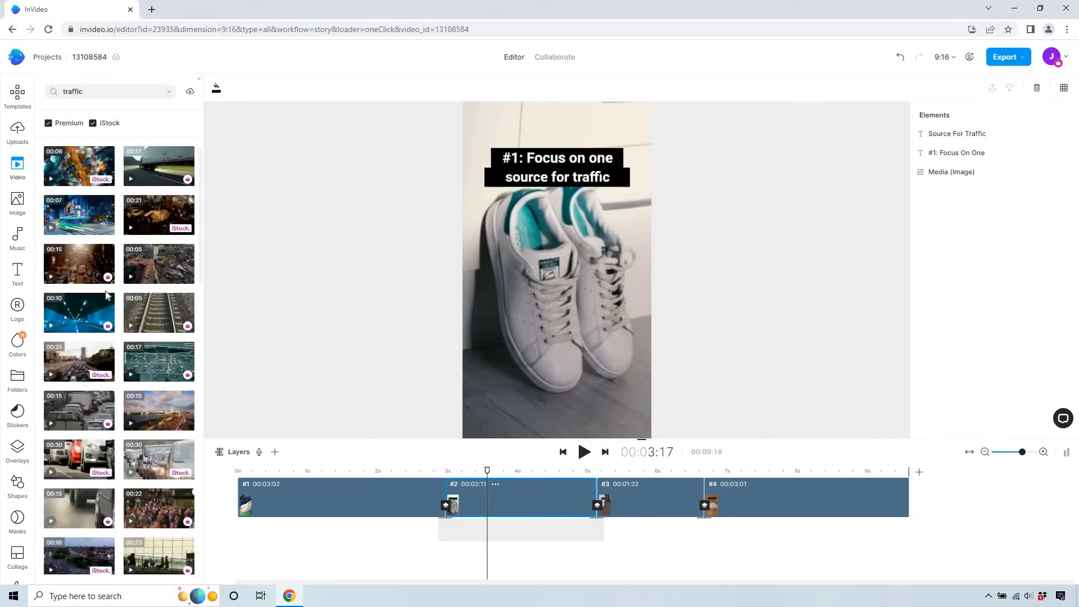
pyautogui.moveTo(158, 411)
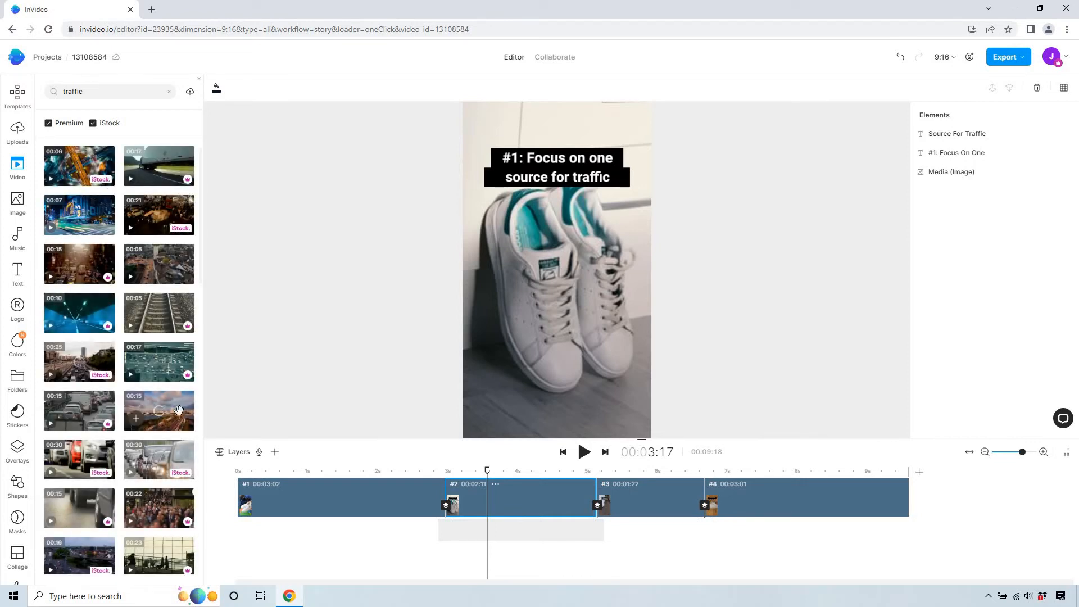
pyautogui.scroll(-3)
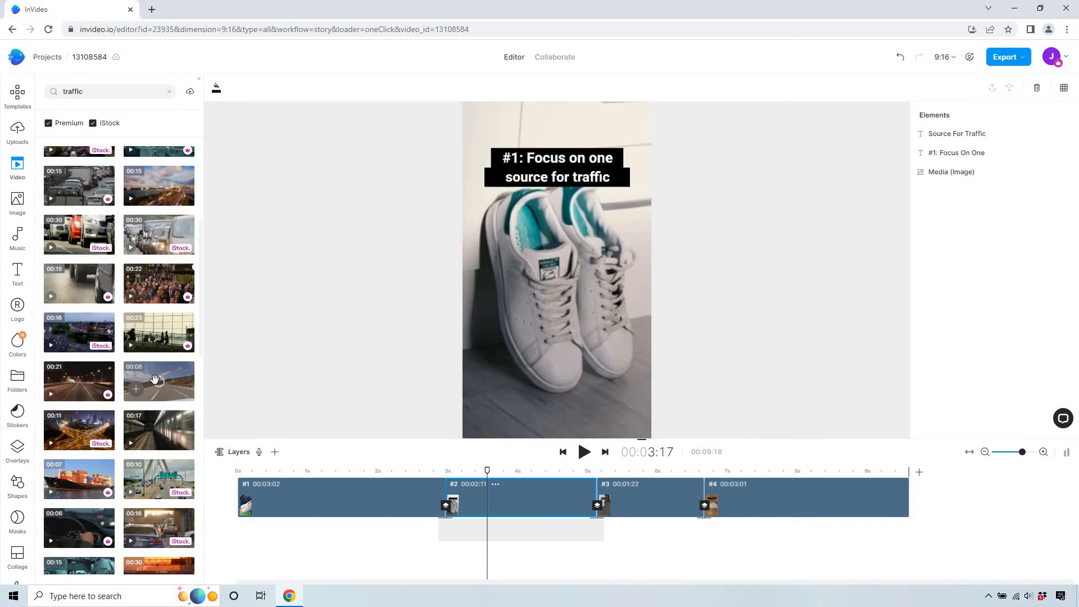
pyautogui.scroll(-3)
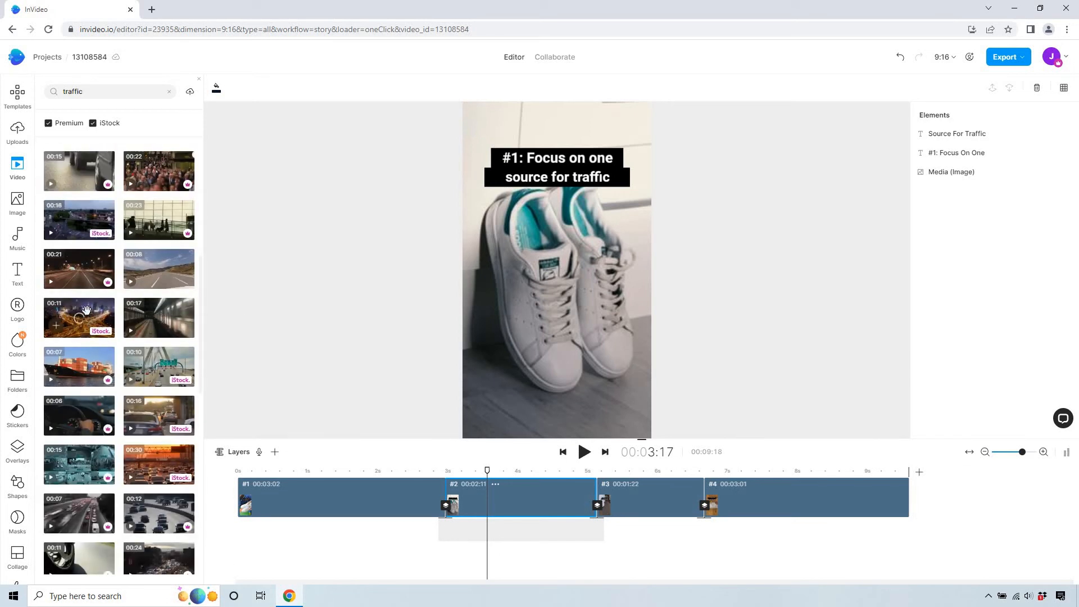
pyautogui.moveTo(506, 267)
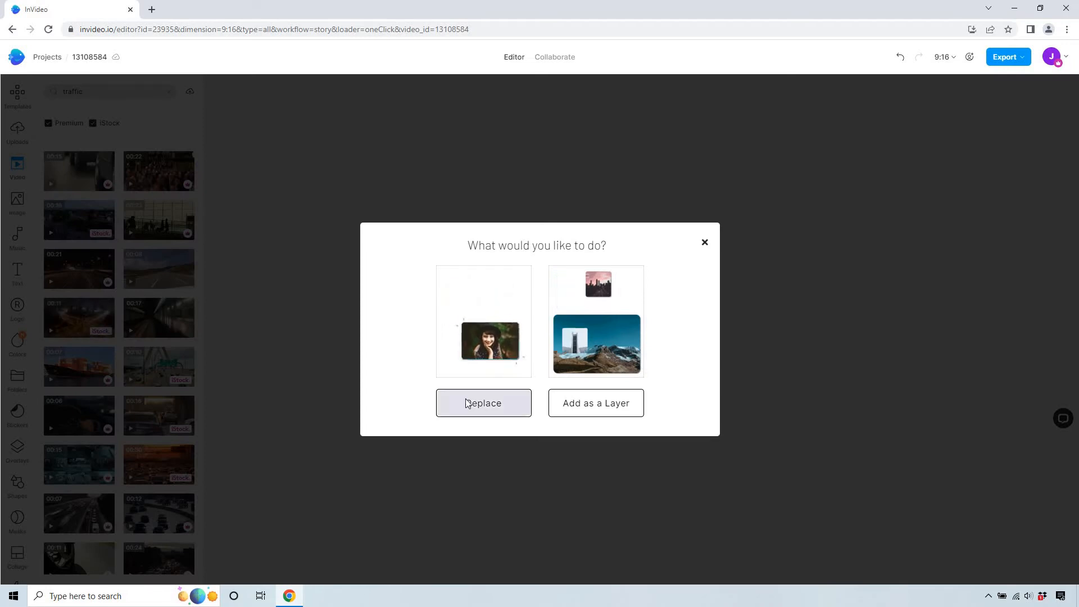
pyautogui.click(483, 402)
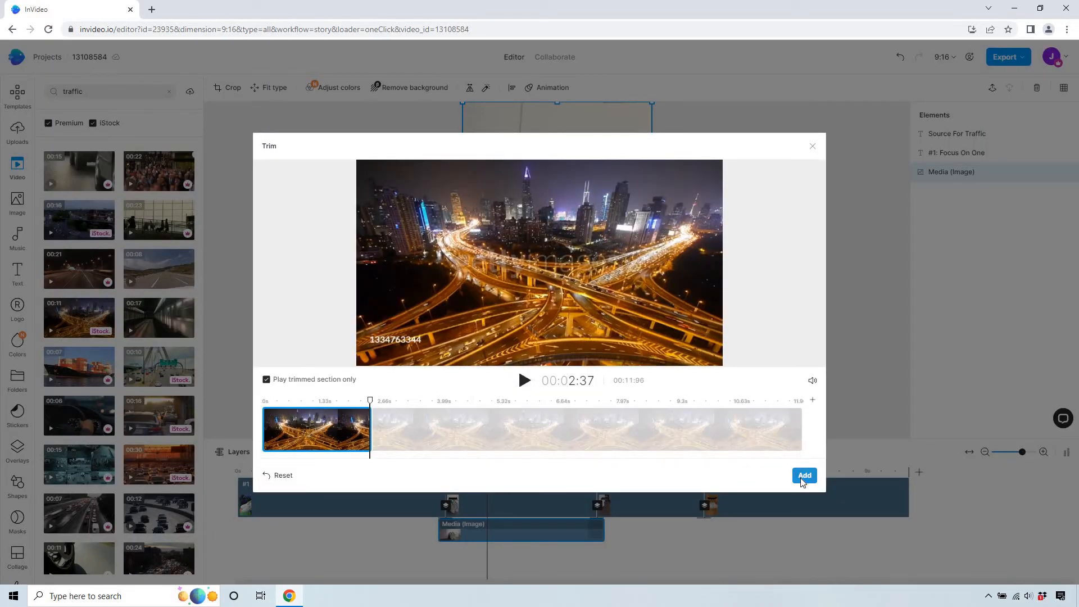
pyautogui.click(804, 476)
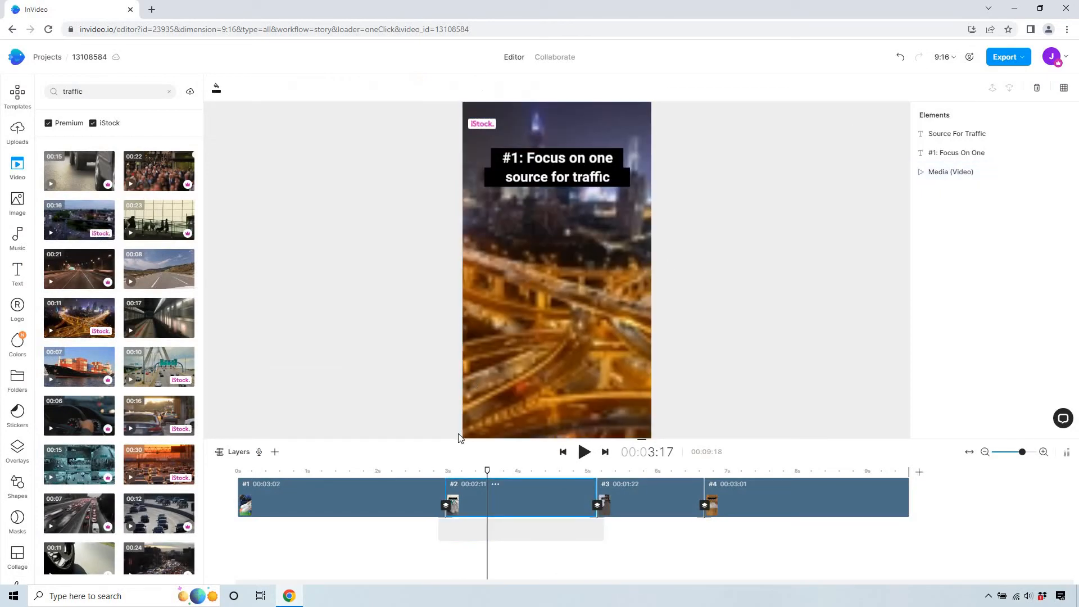
pyautogui.click(521, 471)
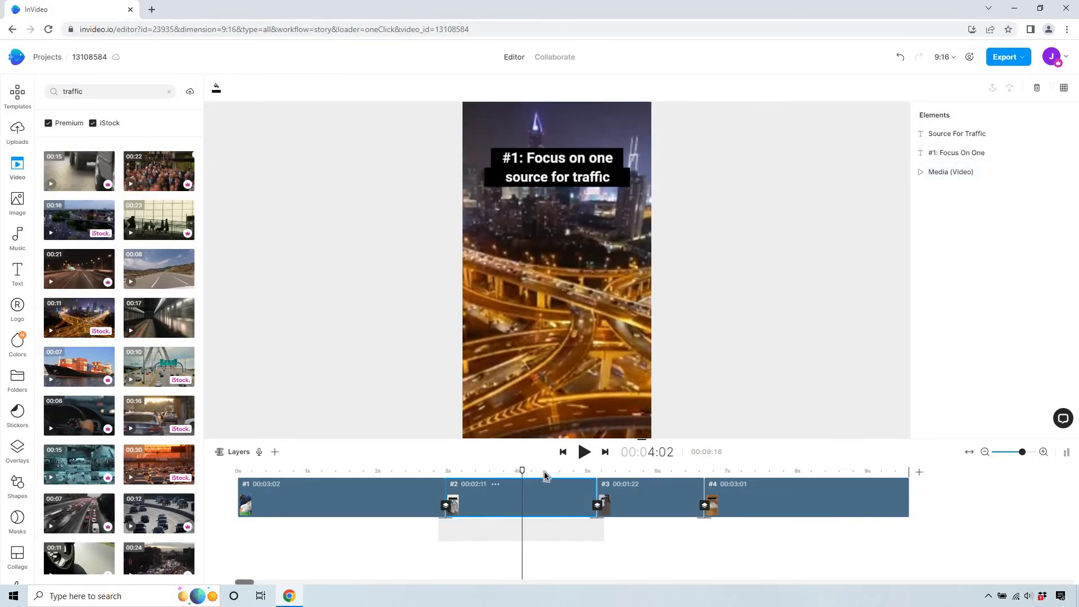
pyautogui.click(624, 472)
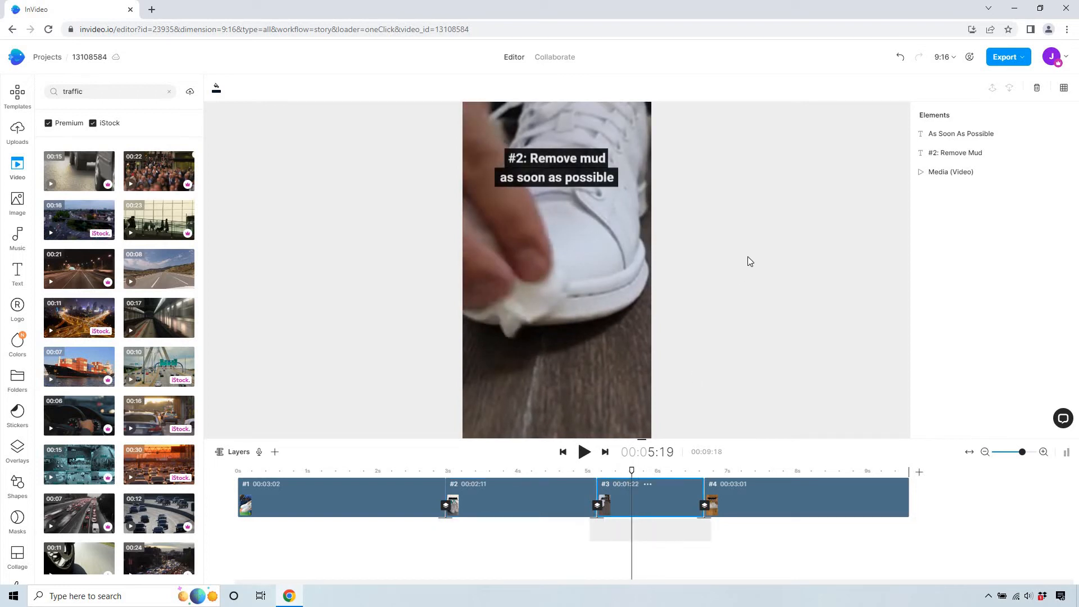
pyautogui.moveTo(749, 252)
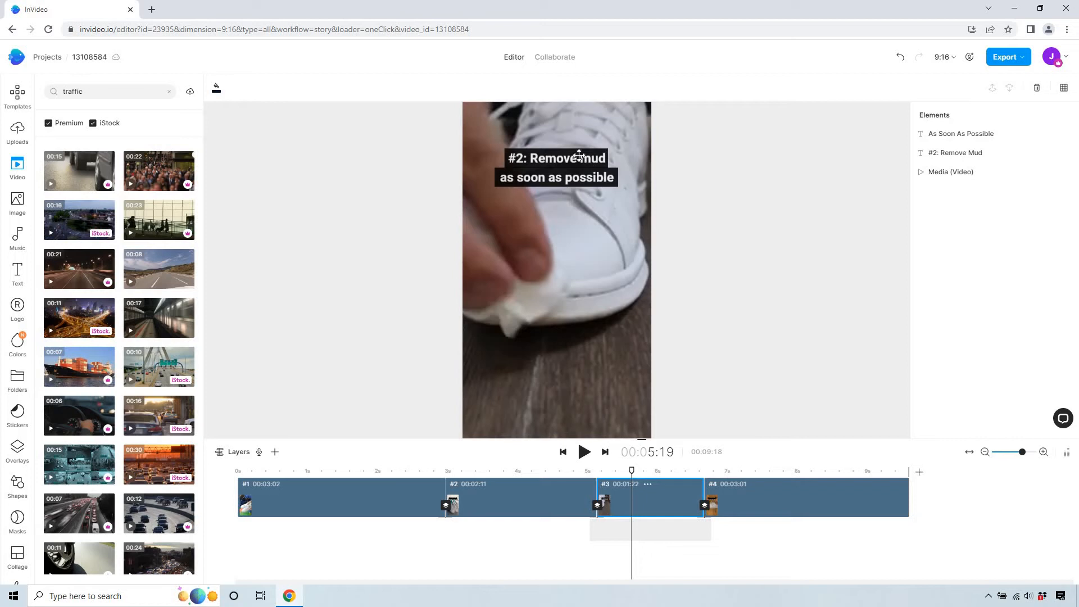
# - Retype the scene 3 caption as '#2: Remove Every / Big Distraction'
pyautogui.click(555, 158)
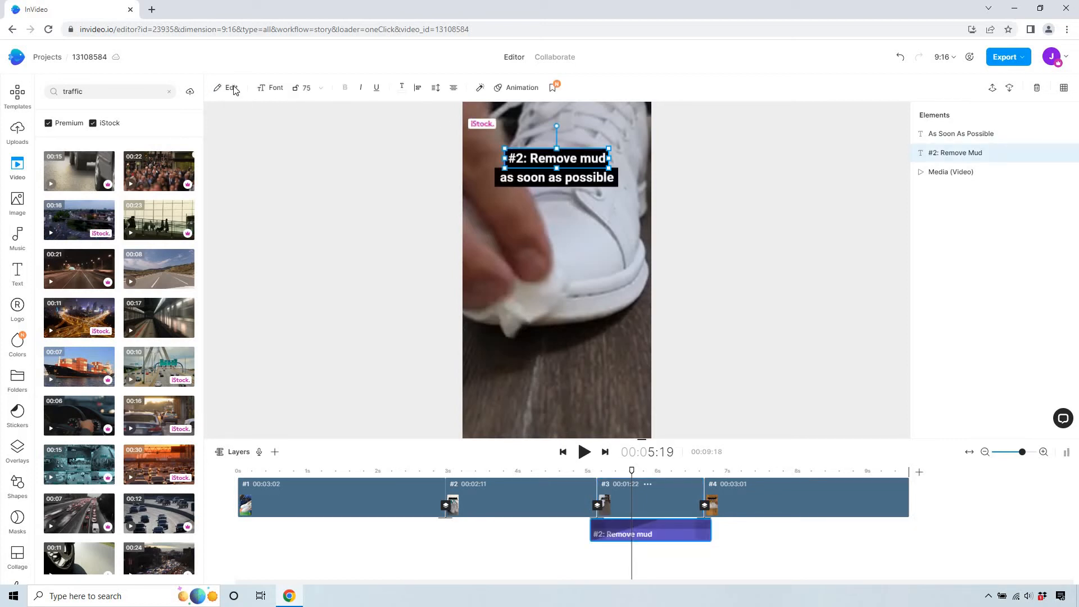
pyautogui.click(227, 88)
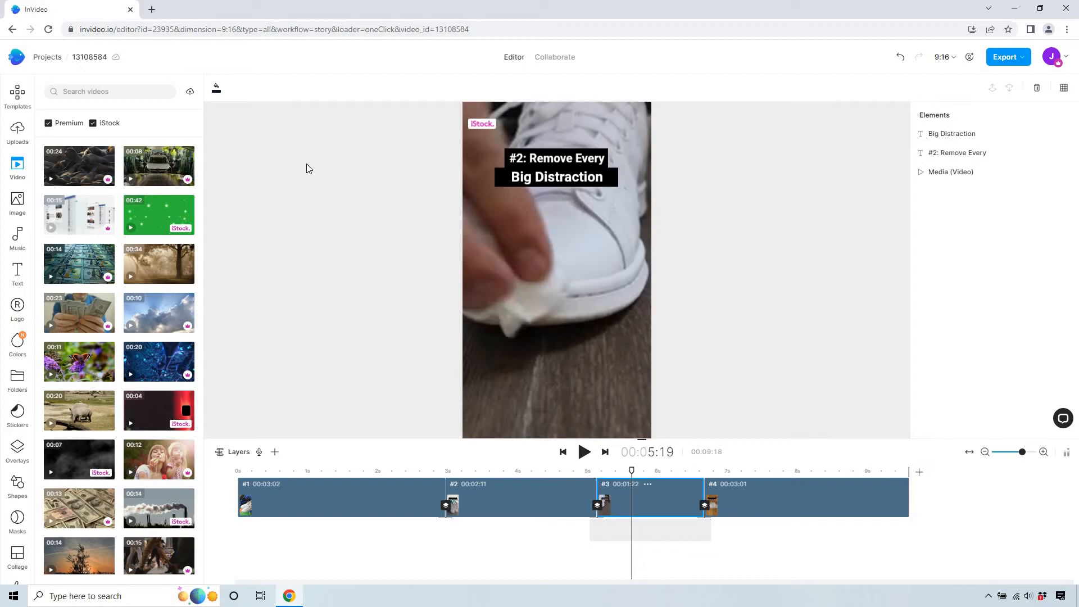
pyautogui.moveTo(107, 119)
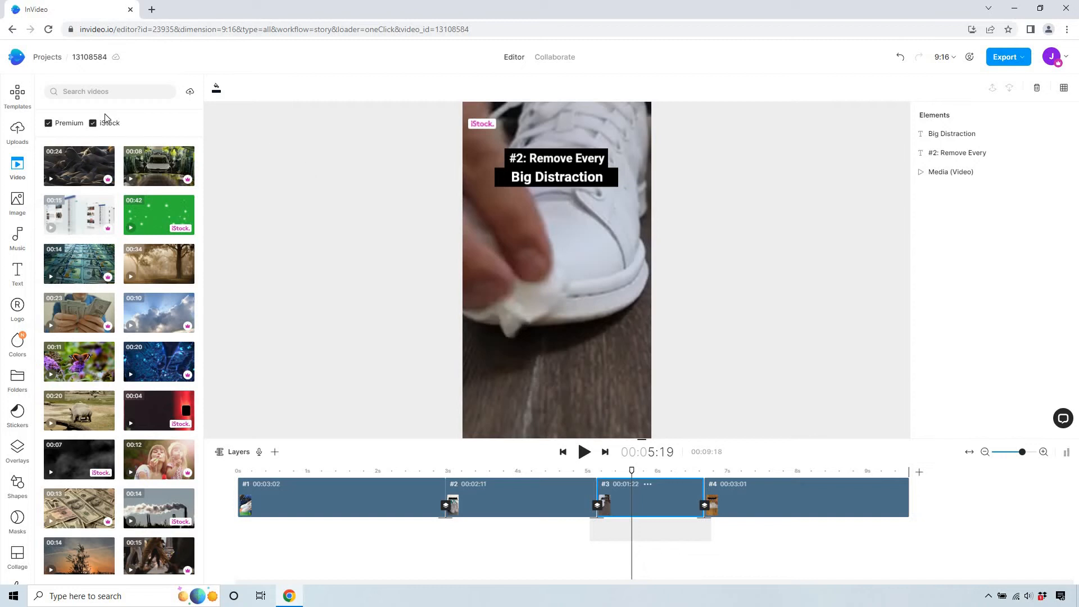
# - Search the stock video library for 'distraction' and browse the results
pyautogui.click(110, 92)
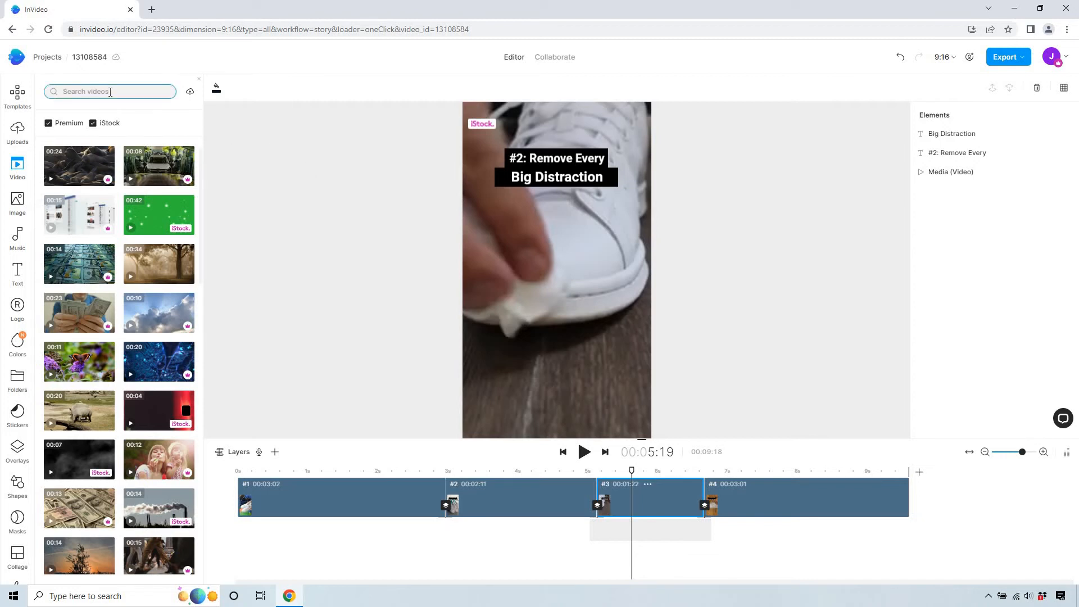
pyautogui.write('distrac')
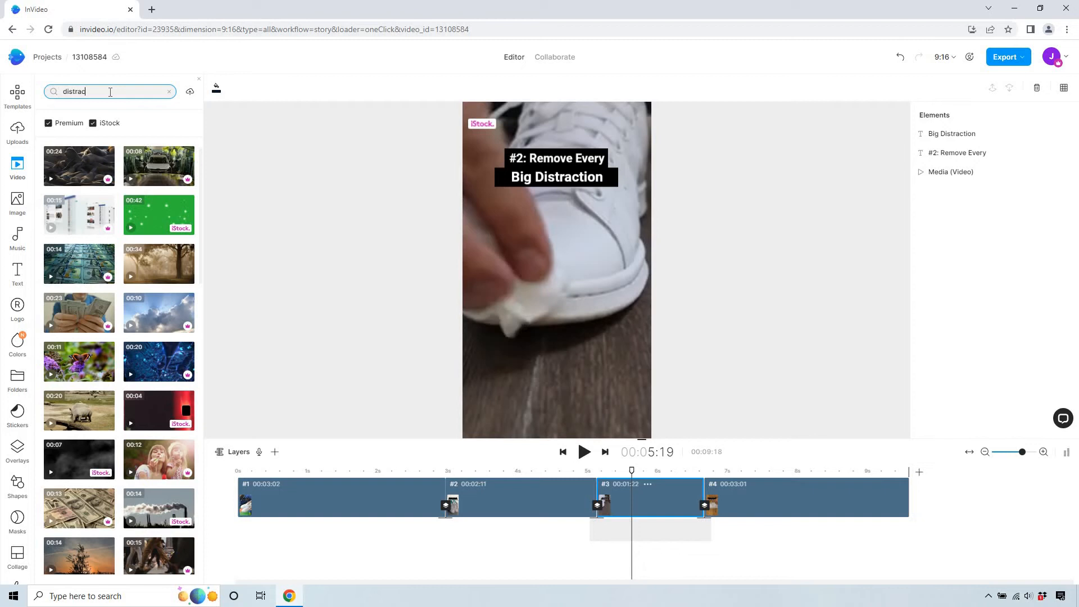
pyautogui.write('tion')
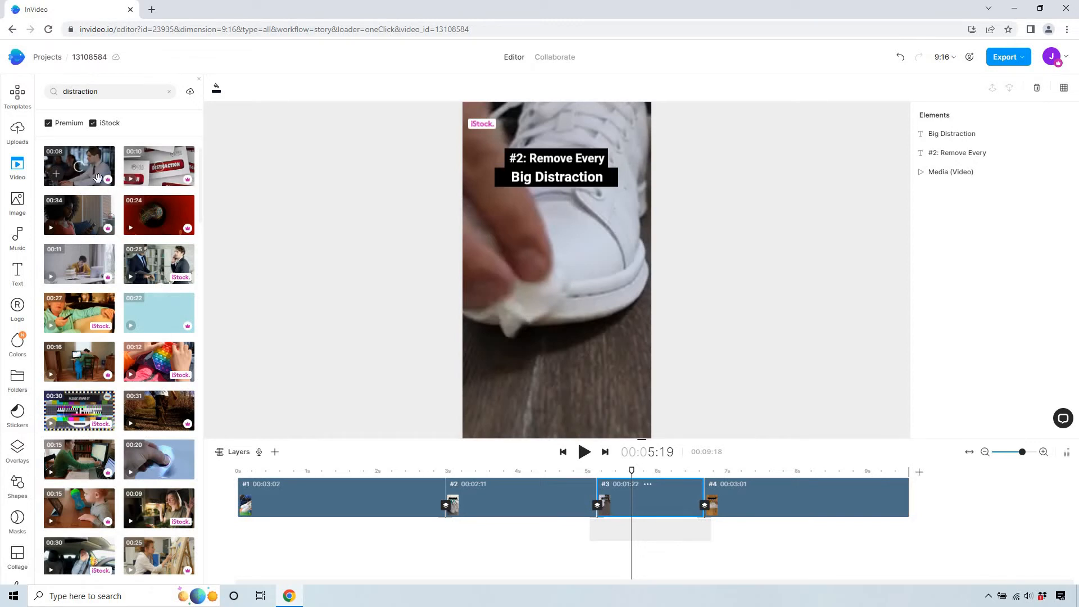
pyautogui.scroll(-3)
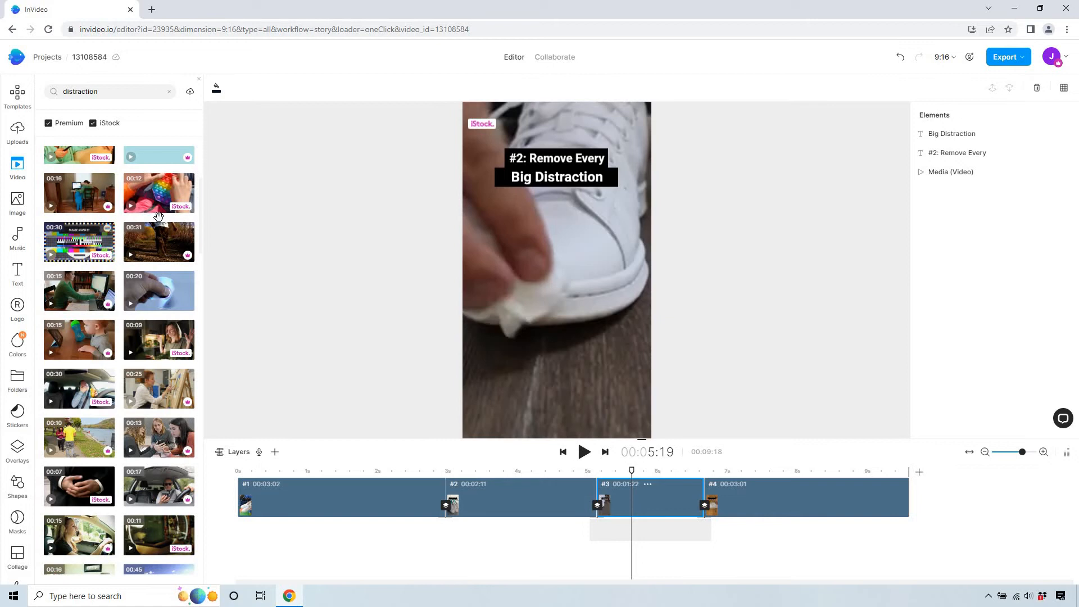
pyautogui.scroll(-3)
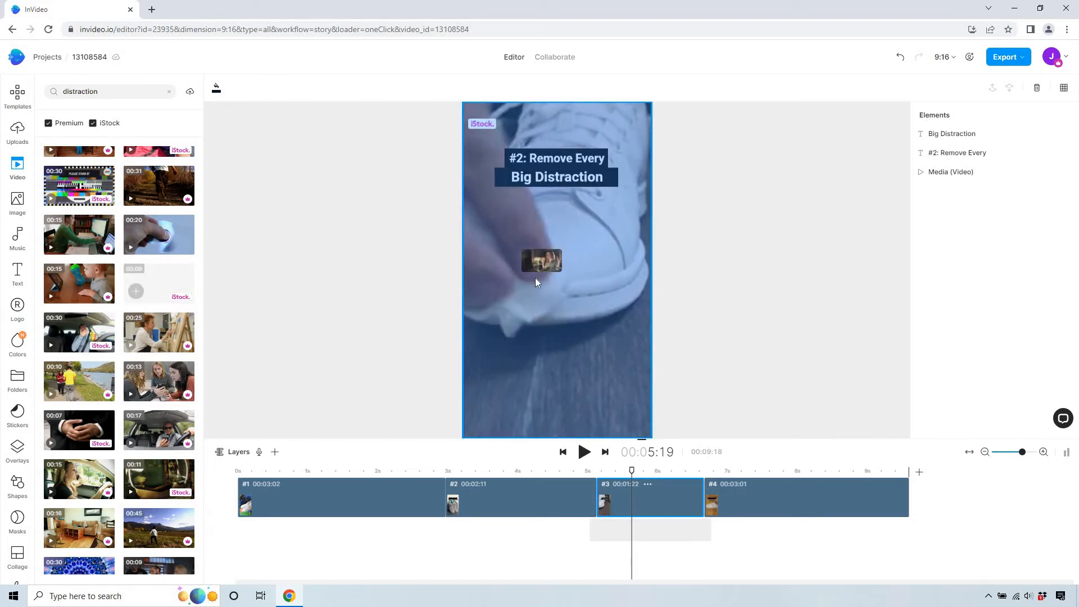
# - Put the woman-at-desk clip on scene 3, trimmed to fit, and browse more clips
pyautogui.click(398, 87)
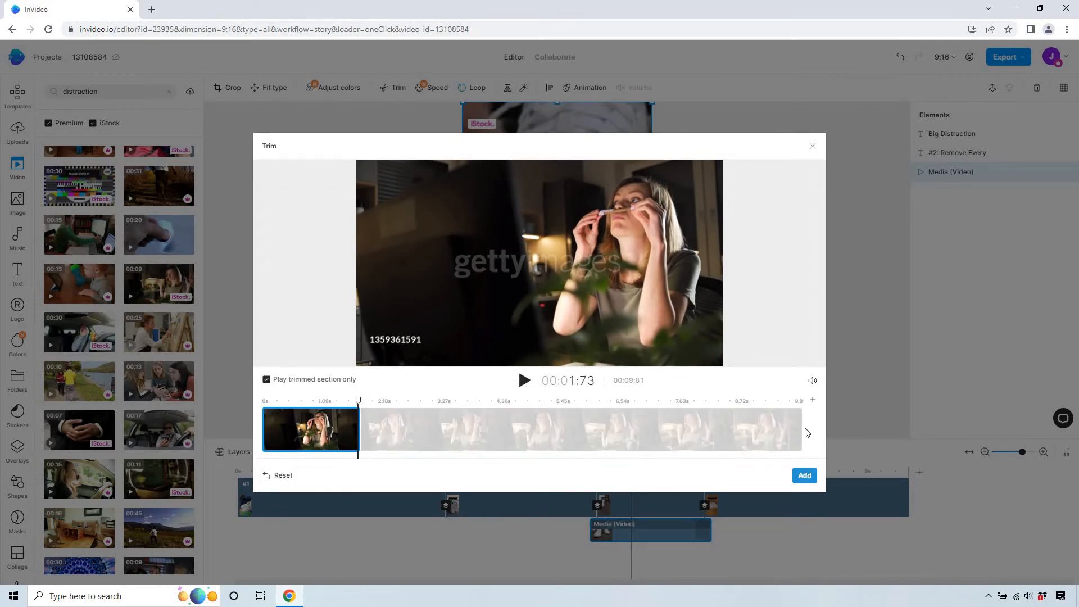
pyautogui.click(804, 475)
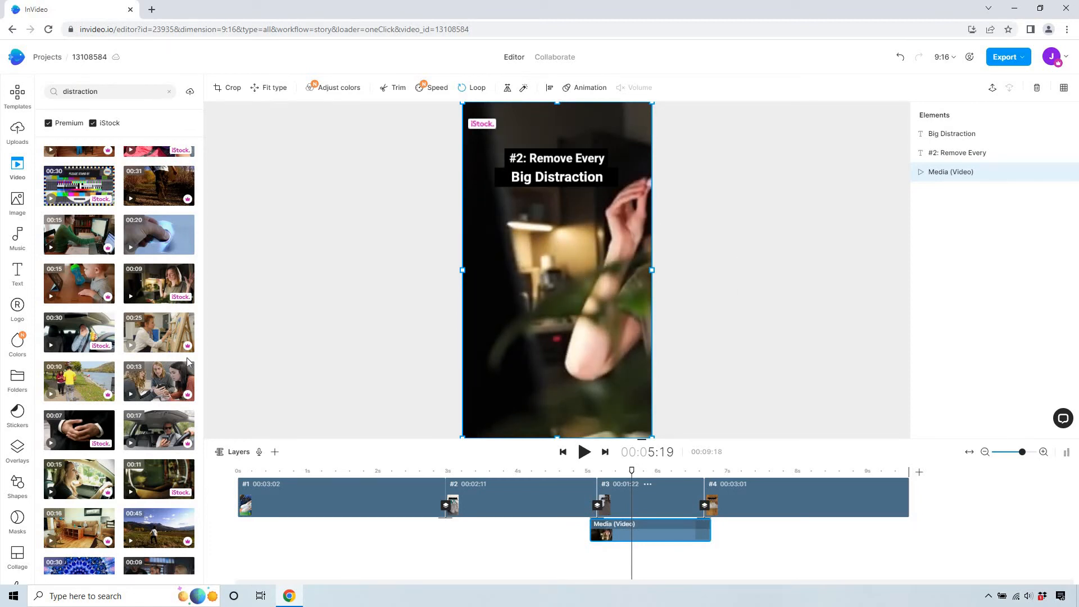
pyautogui.moveTo(79, 332)
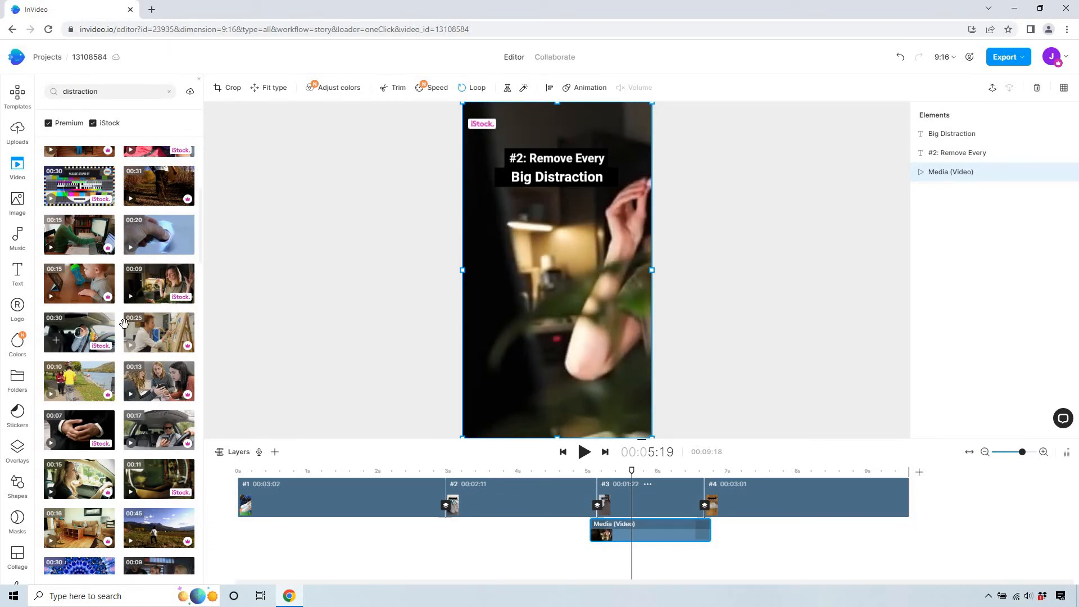
pyautogui.scroll(-3)
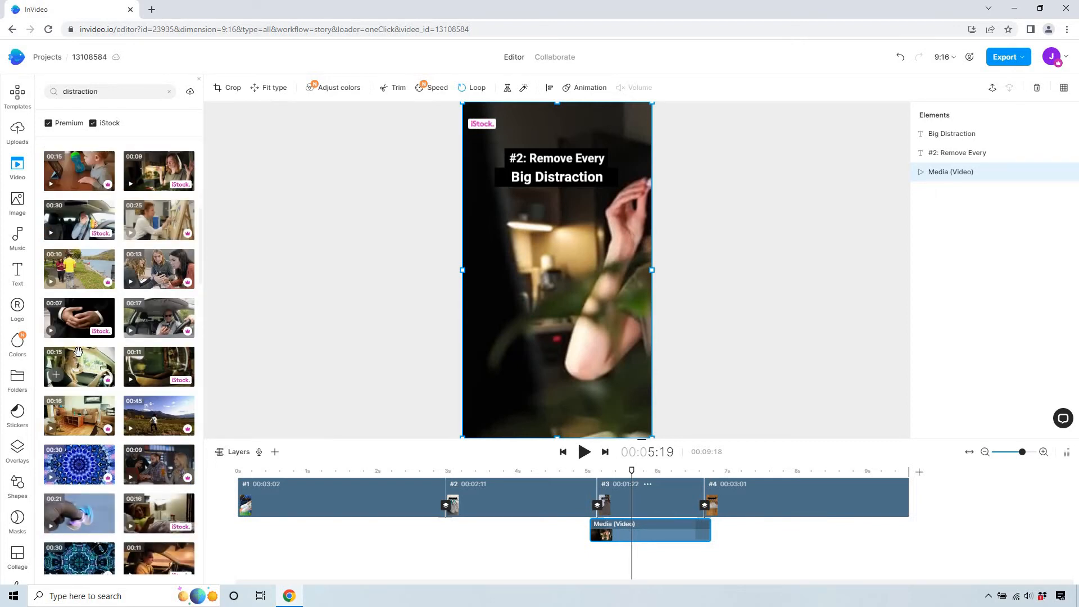
pyautogui.scroll(-3)
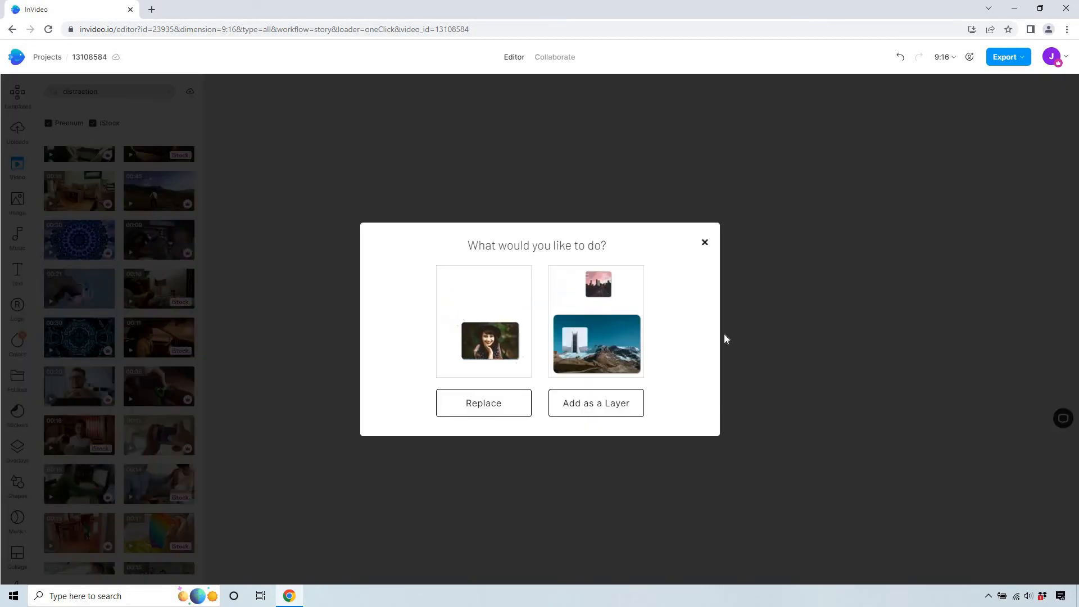
# - Replace scene 3's footage with the woman-in-green computer clip and add its trim
pyautogui.click(483, 403)
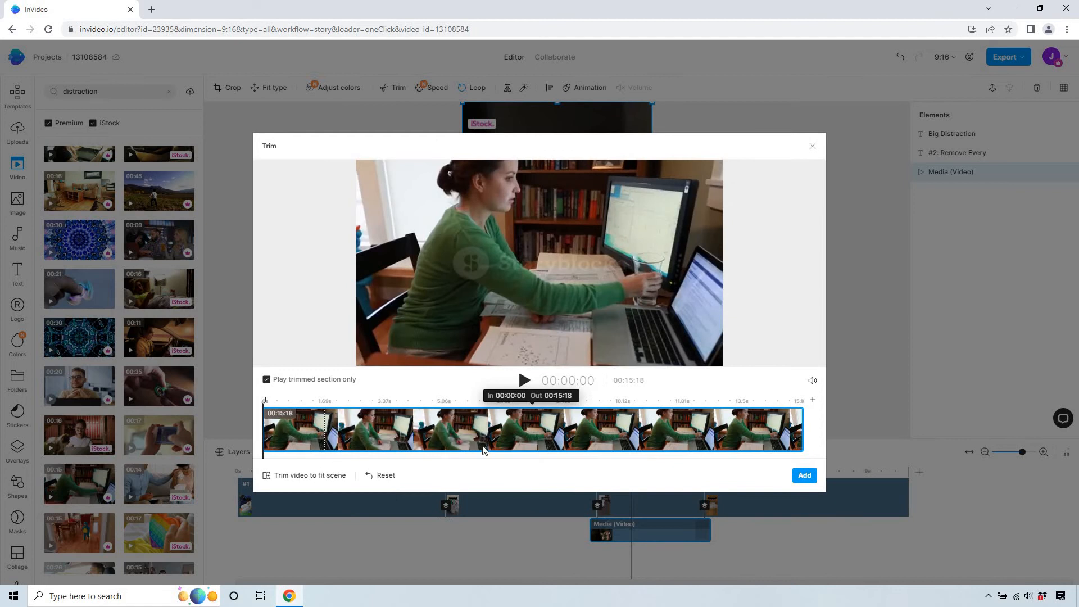
pyautogui.click(804, 475)
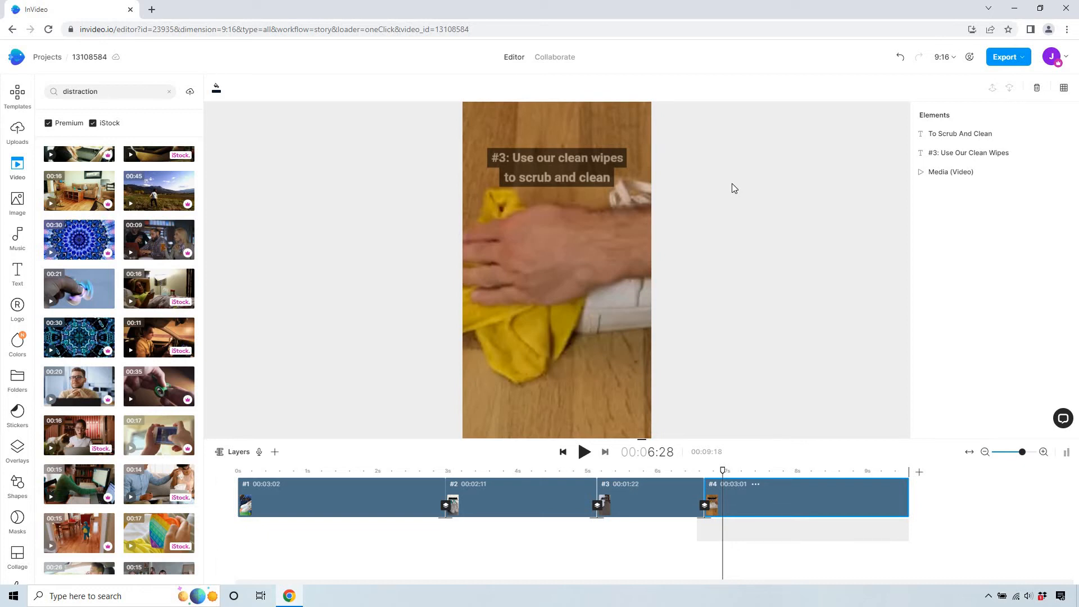
pyautogui.moveTo(590, 164)
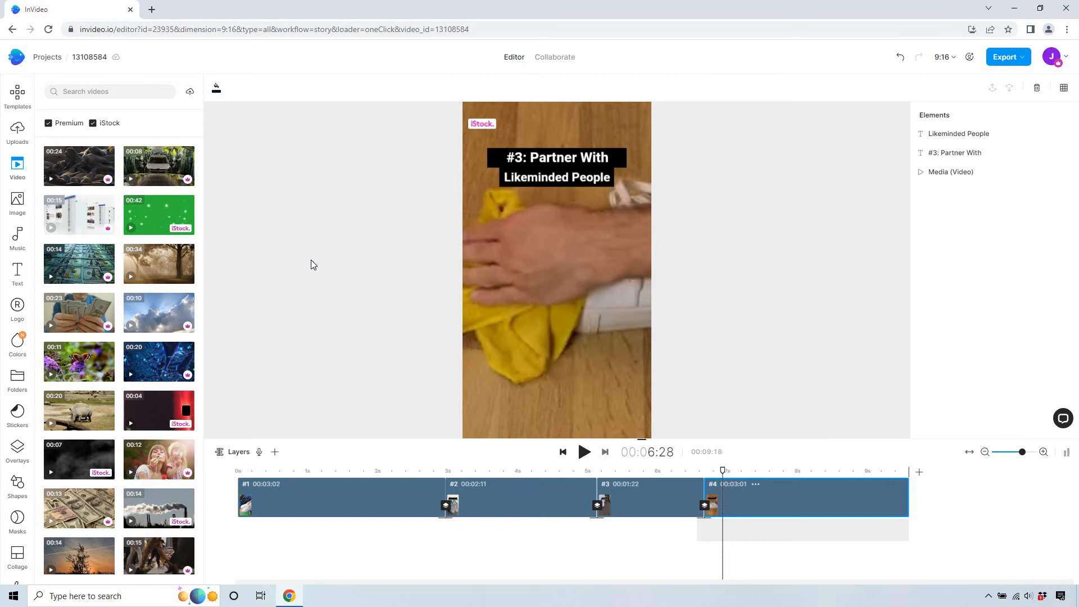
# - Select the stock video search box to start a new footage search
pyautogui.click(109, 91)
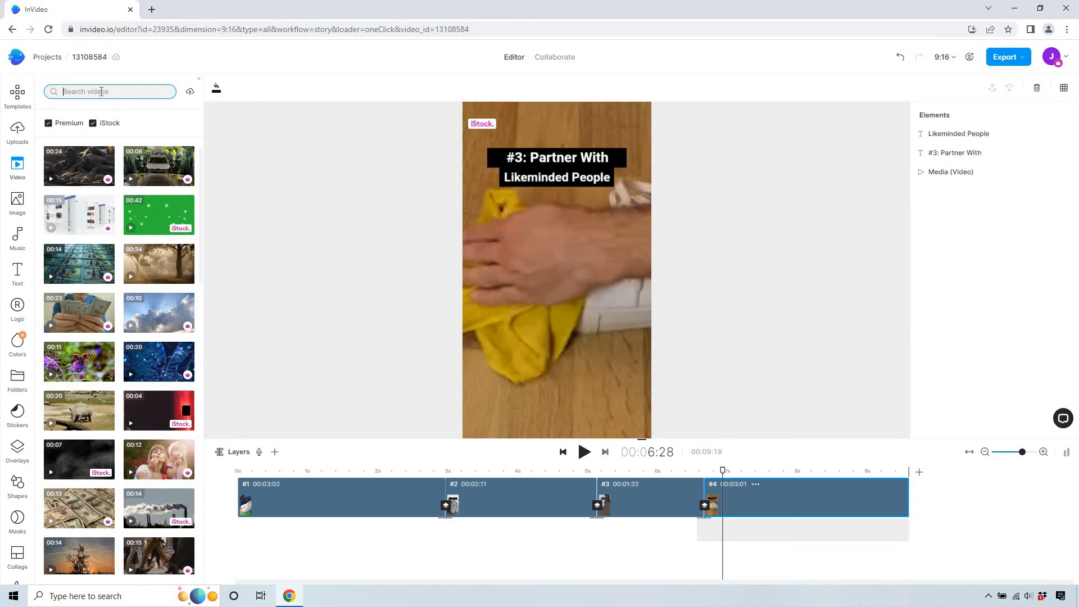
# - Replace scene 4's cleaning footage with a 'networking' stock clip of people mingling
pyautogui.write('networking')
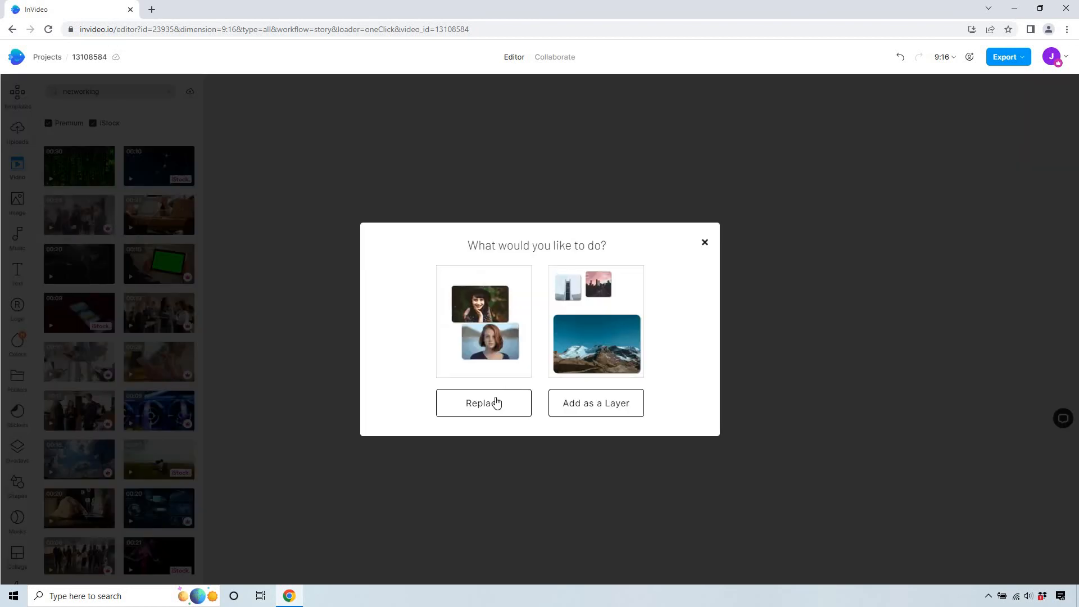
pyautogui.click(483, 402)
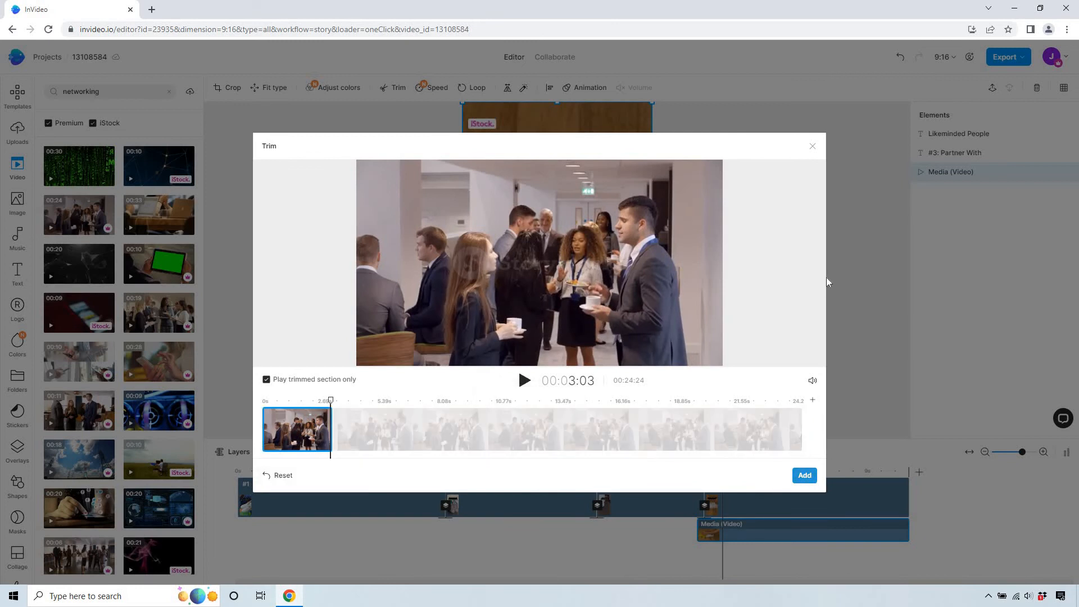
pyautogui.click(804, 475)
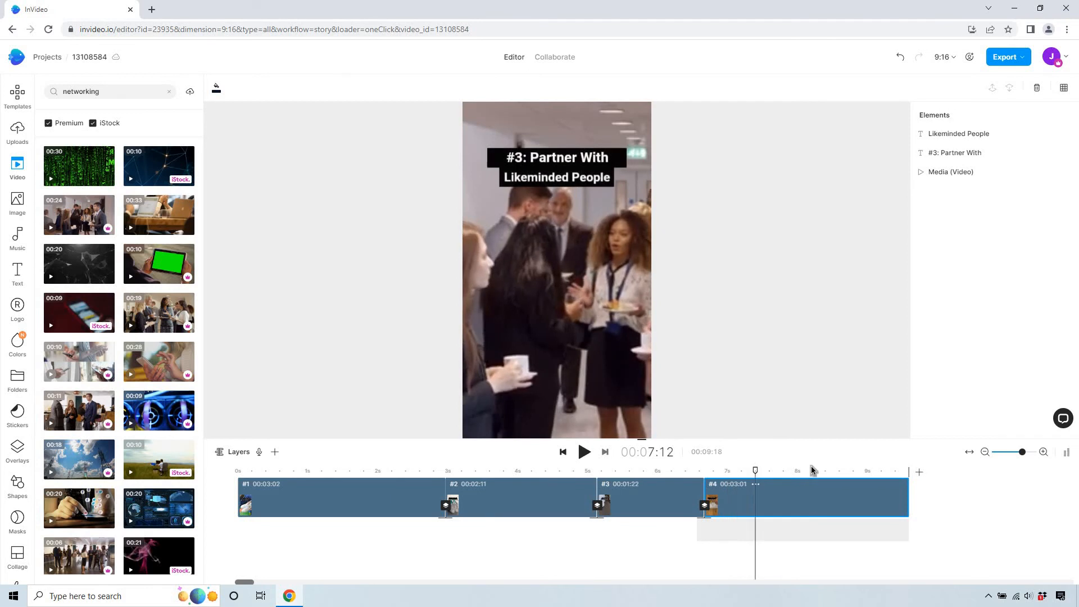
pyautogui.click(865, 472)
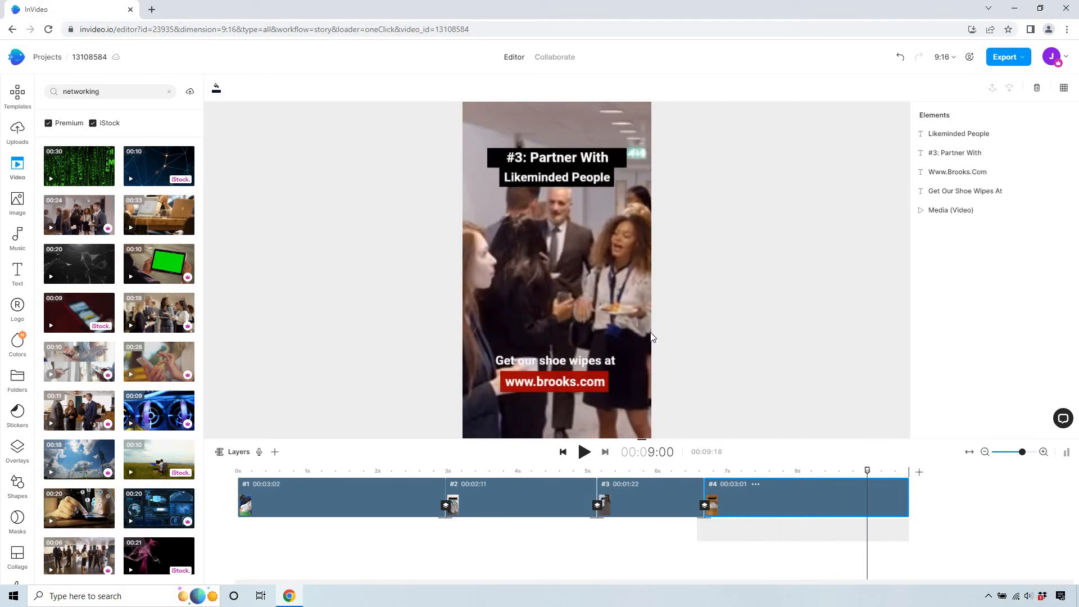
pyautogui.click(554, 359)
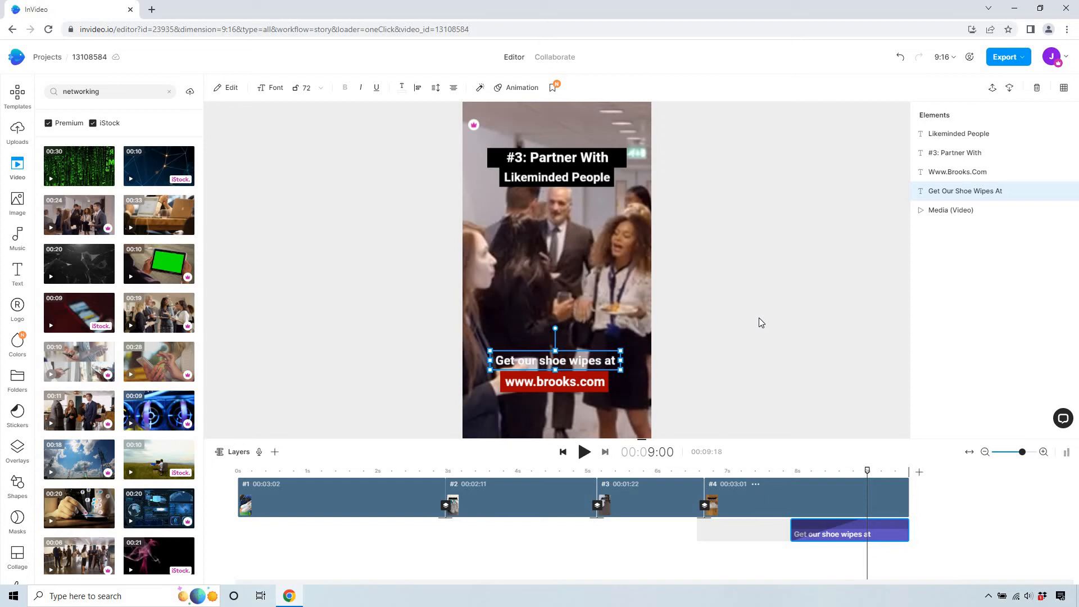
pyautogui.moveTo(1043, 181)
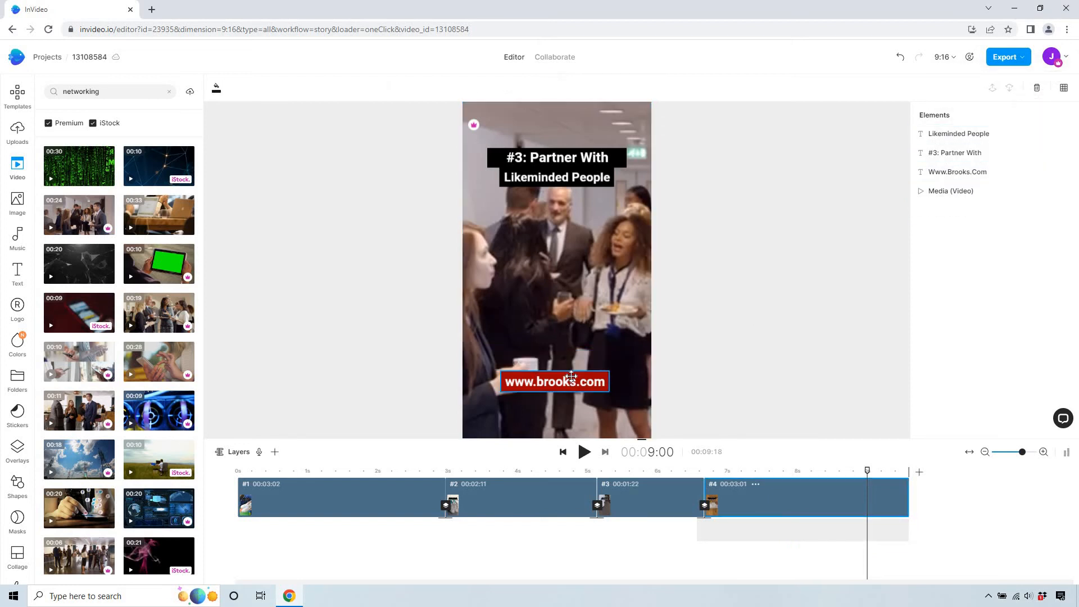
pyautogui.click(554, 381)
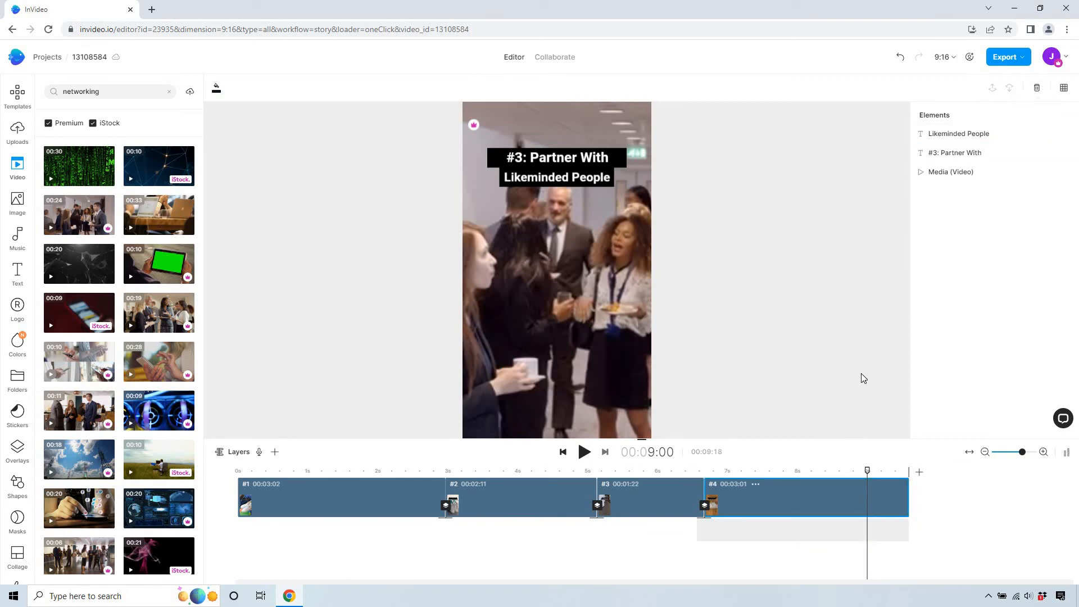
pyautogui.moveTo(868, 472)
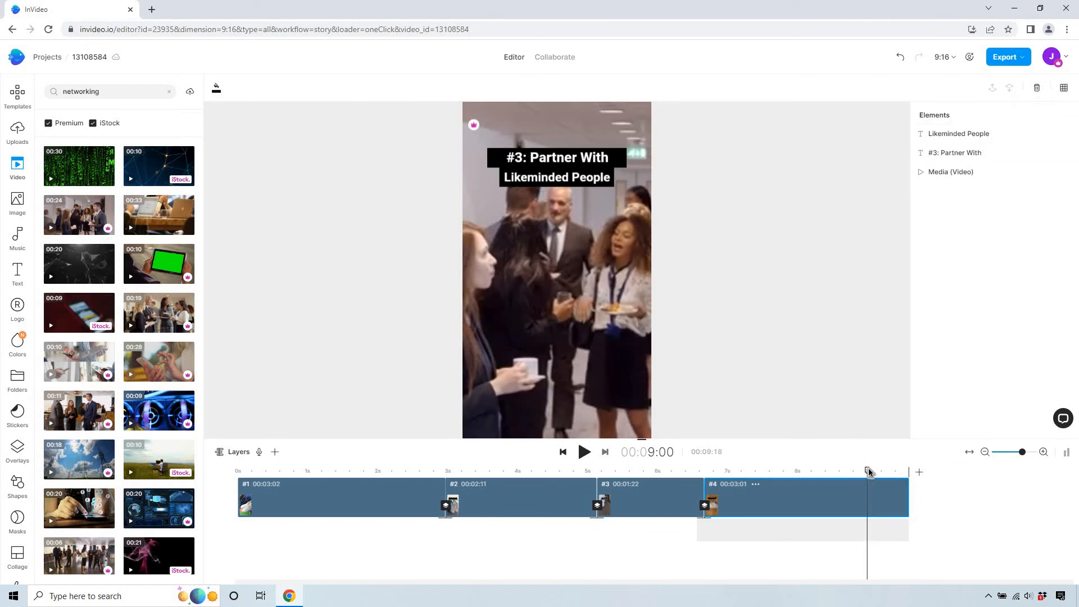
pyautogui.click(512, 471)
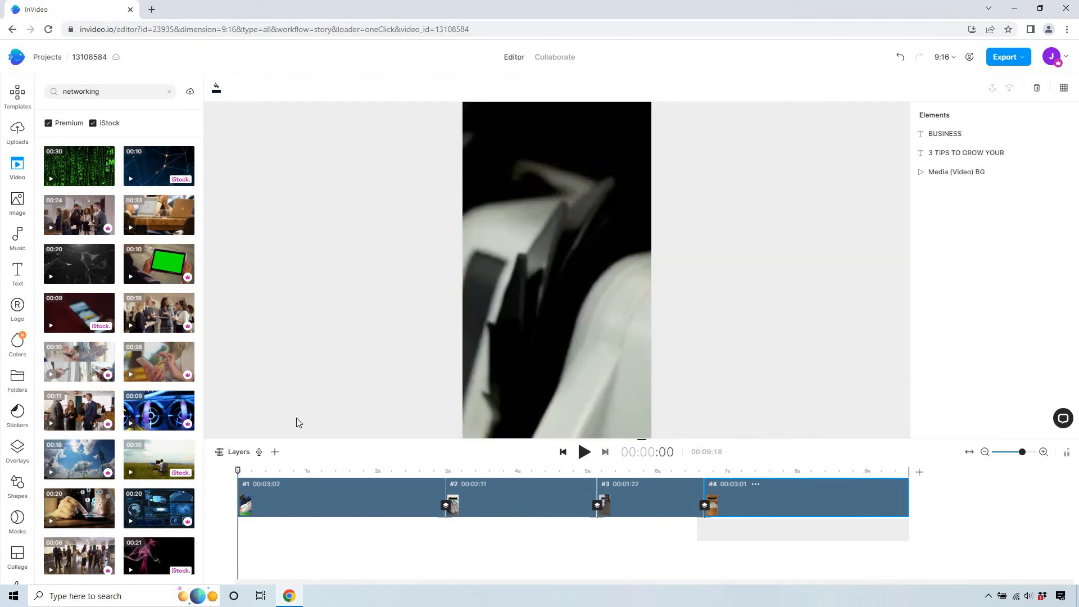
# - Set scene 1 to 00:02:25 and scene 3 to 00:02:01, then preview the short
pyautogui.click(583, 452)
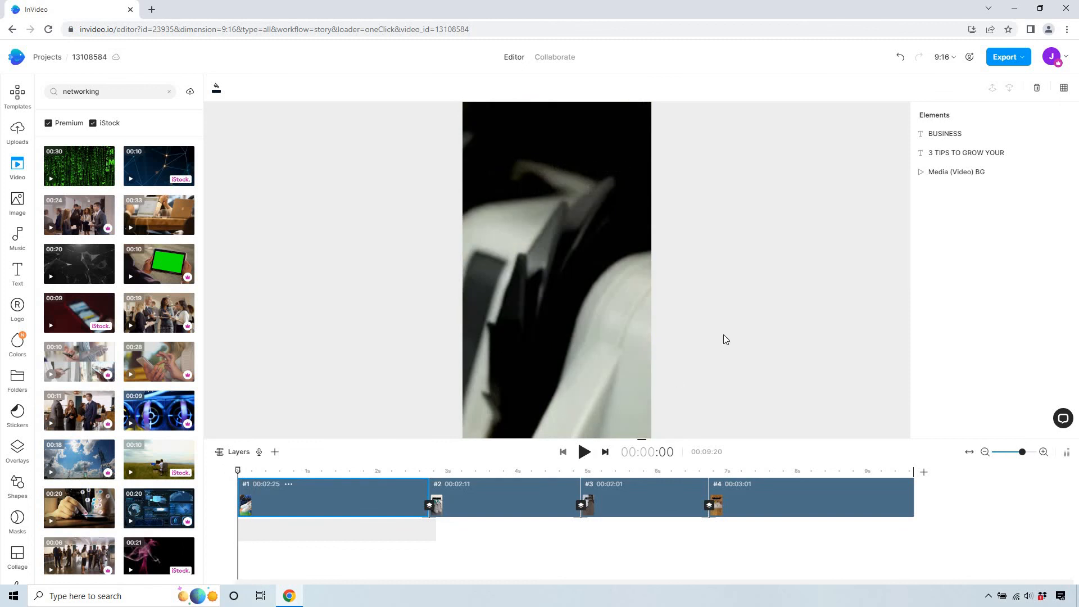
pyautogui.click(583, 451)
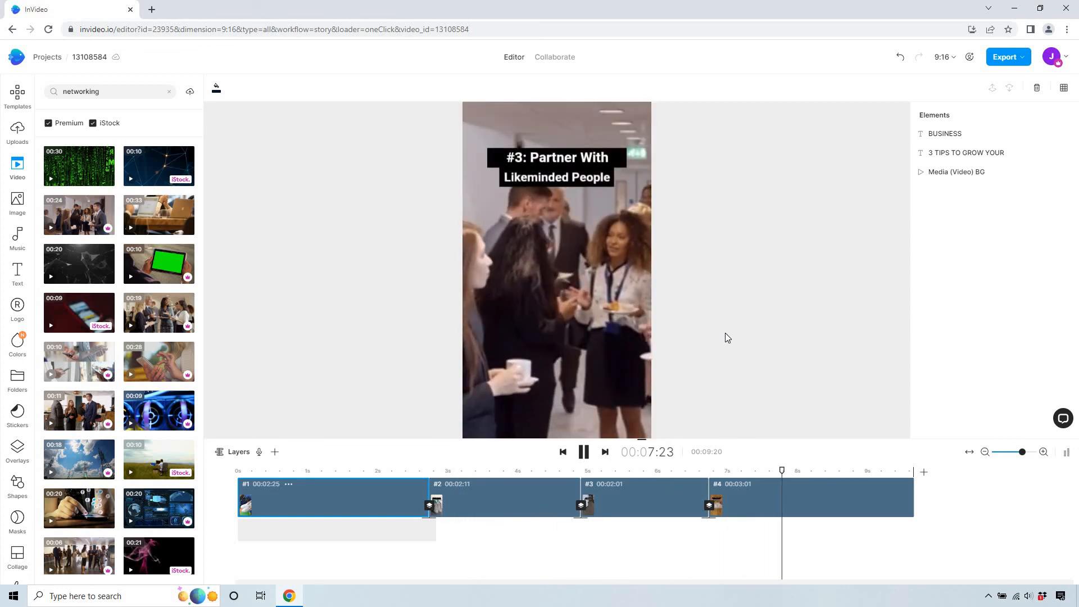
pyautogui.click(582, 452)
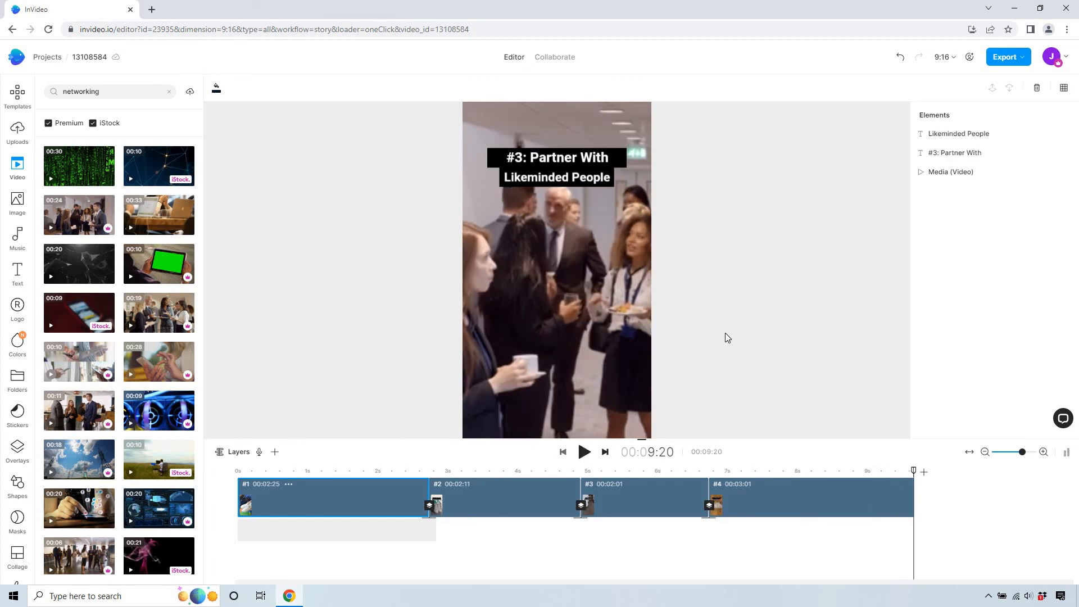